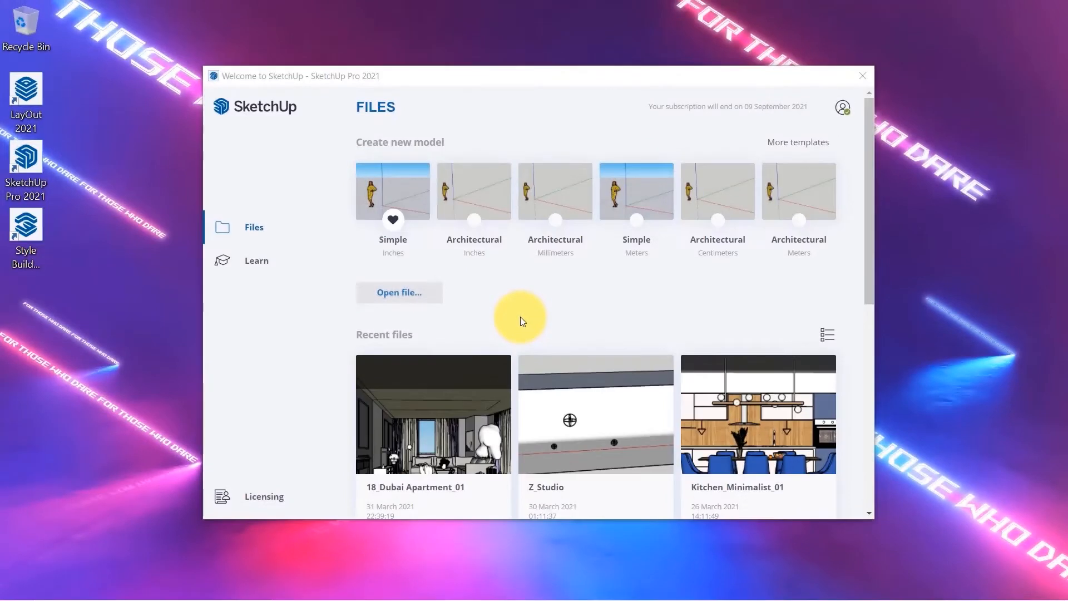
mouse_move(461, 289)
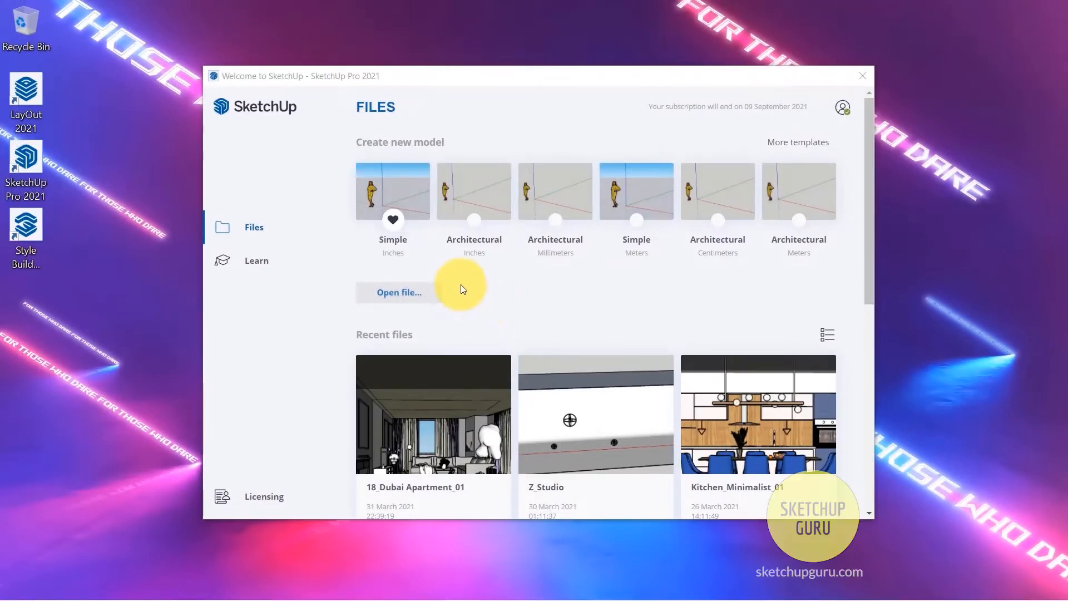
Start a new model from the Simple (Inches) template in the Welcome window.
click(393, 190)
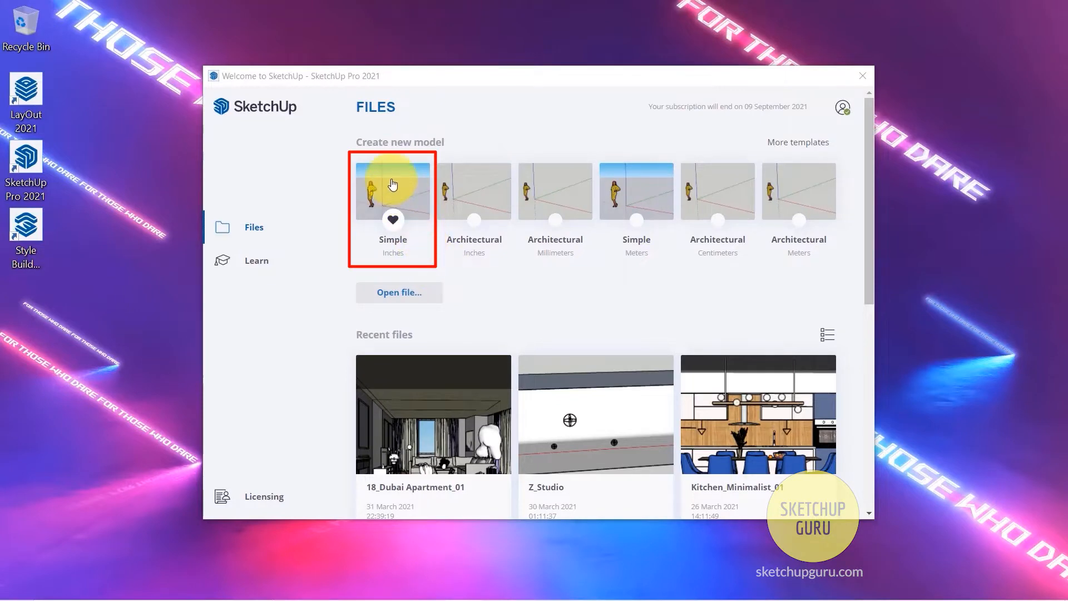
click(862, 75)
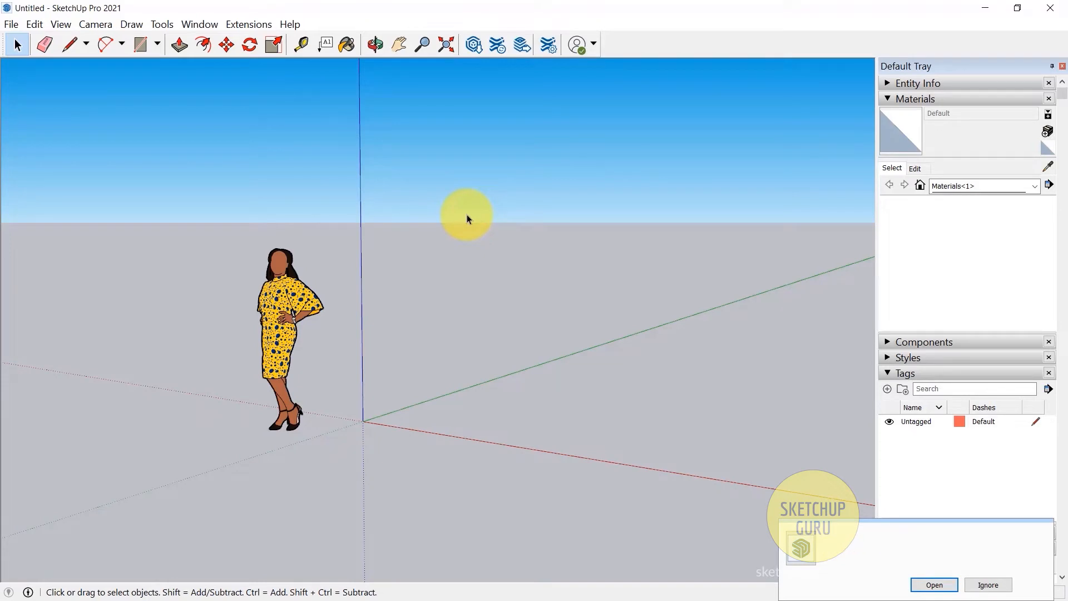
click(987, 585)
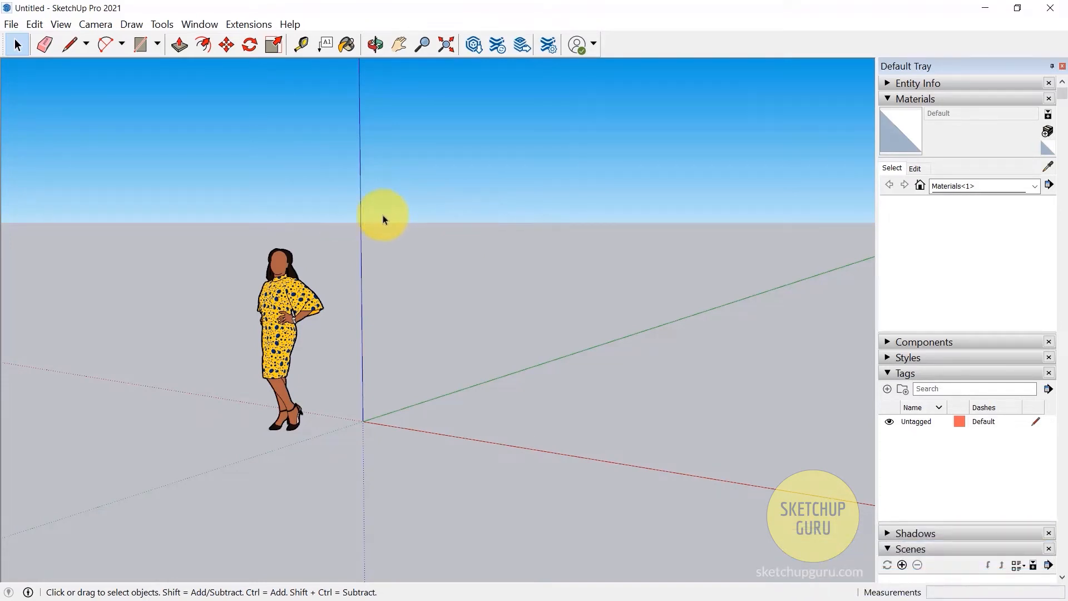
mouse_move(307, 135)
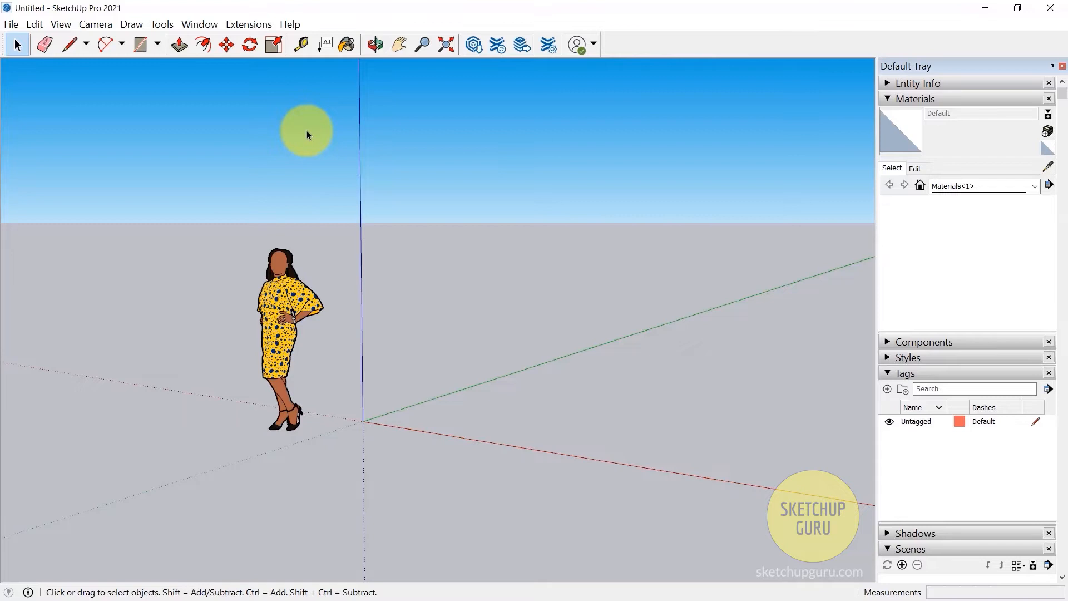
mouse_move(499, 341)
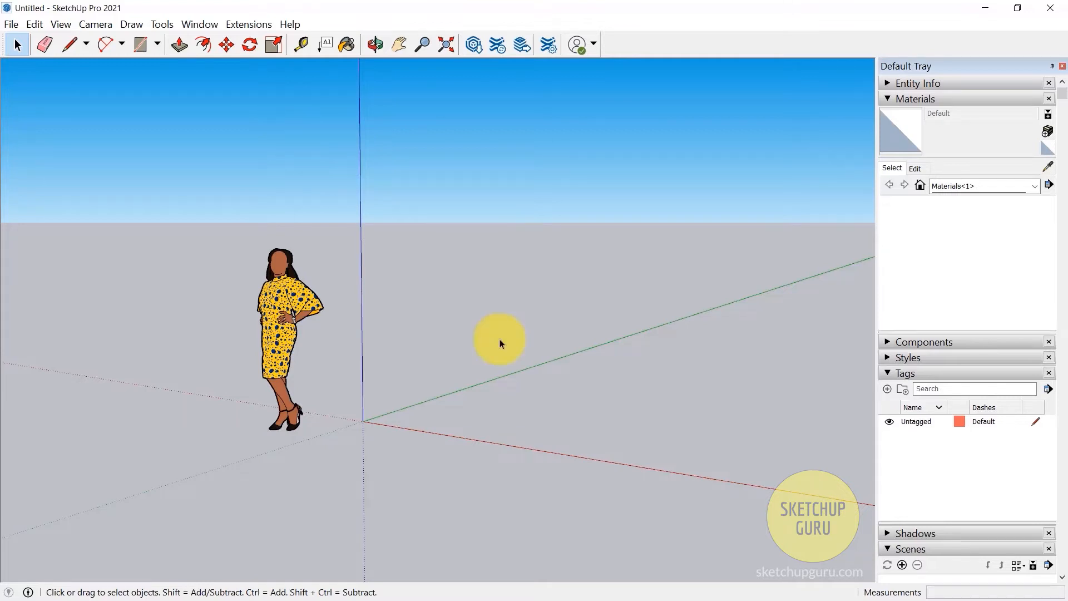
mouse_move(497, 333)
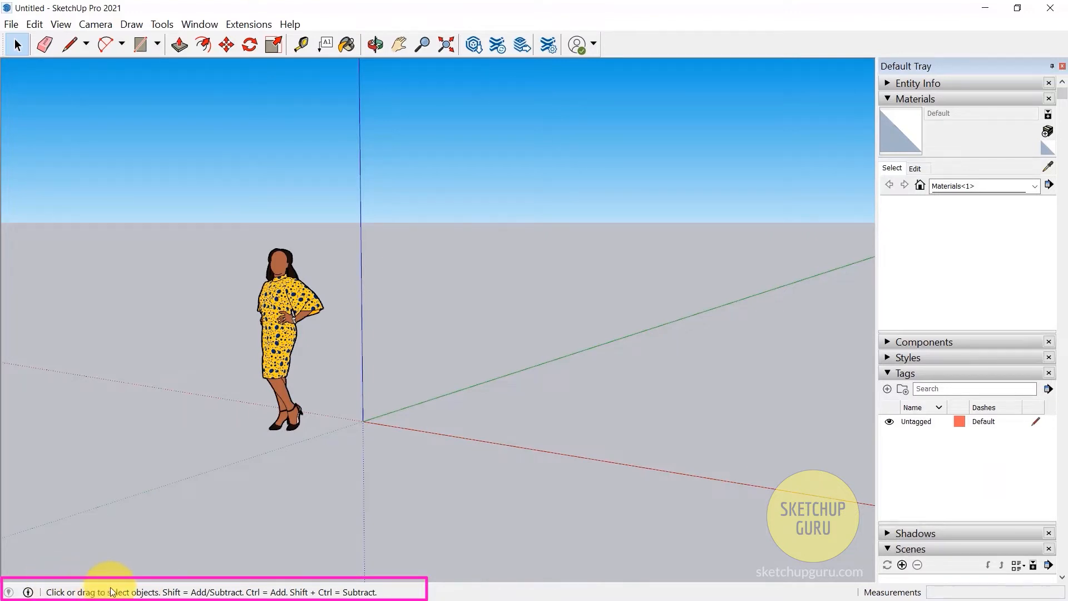
mouse_move(357, 150)
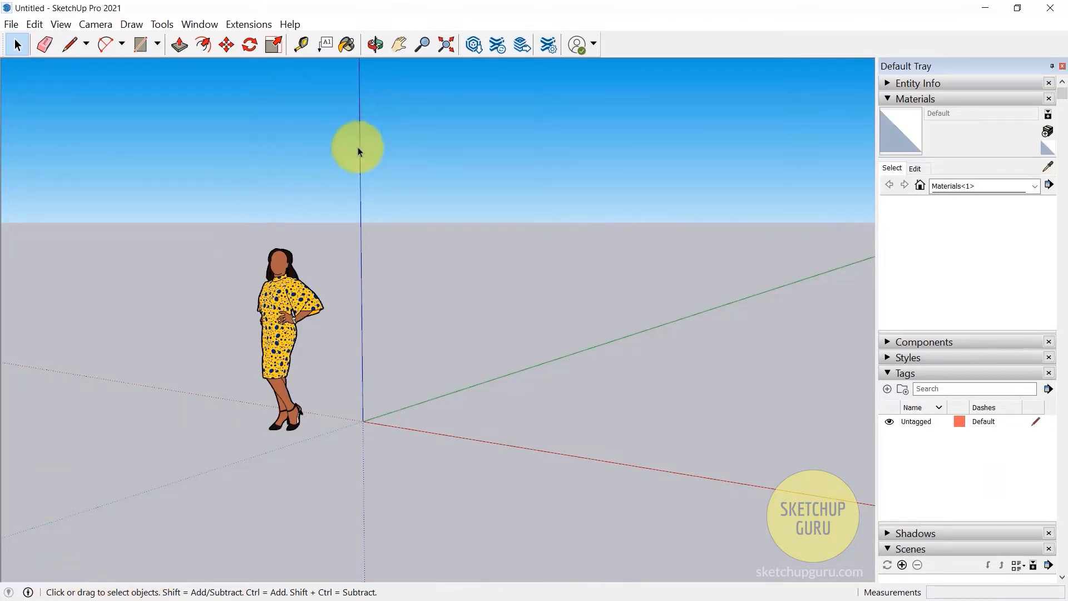
mouse_move(751, 490)
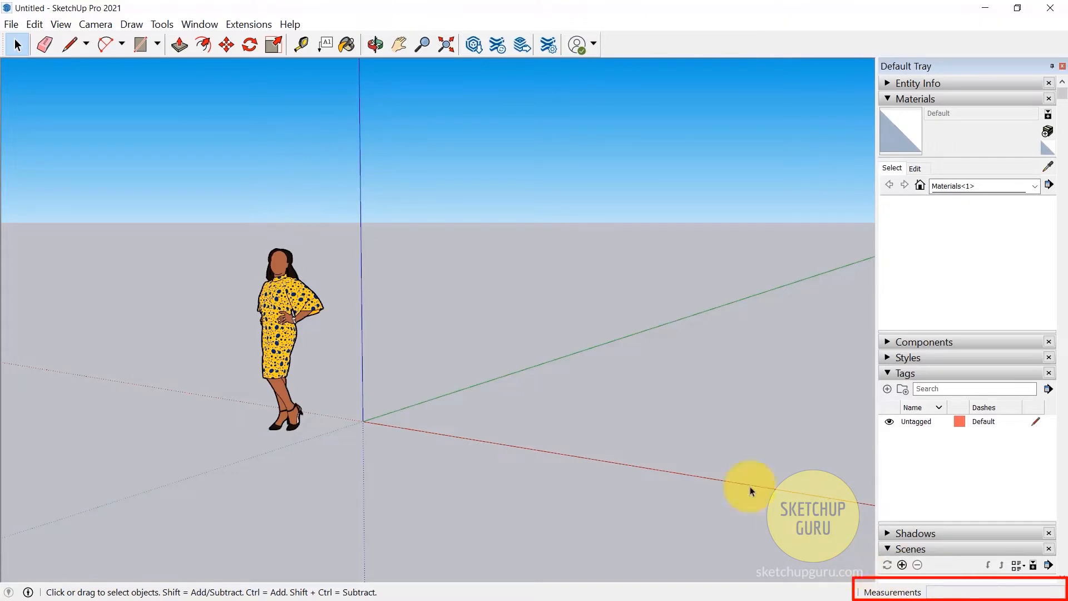
mouse_move(433, 247)
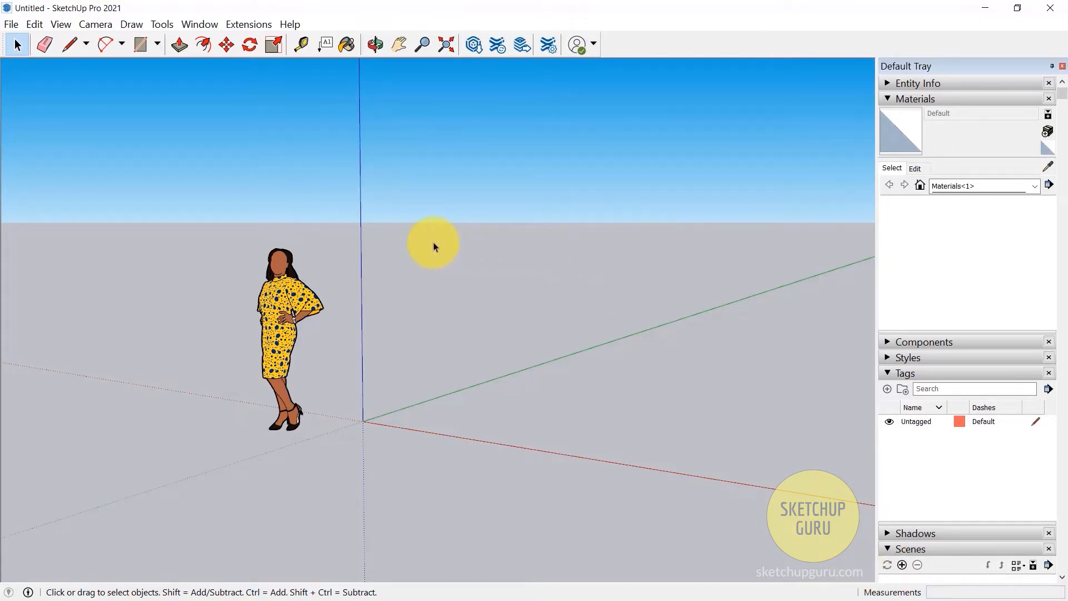
mouse_move(14, 67)
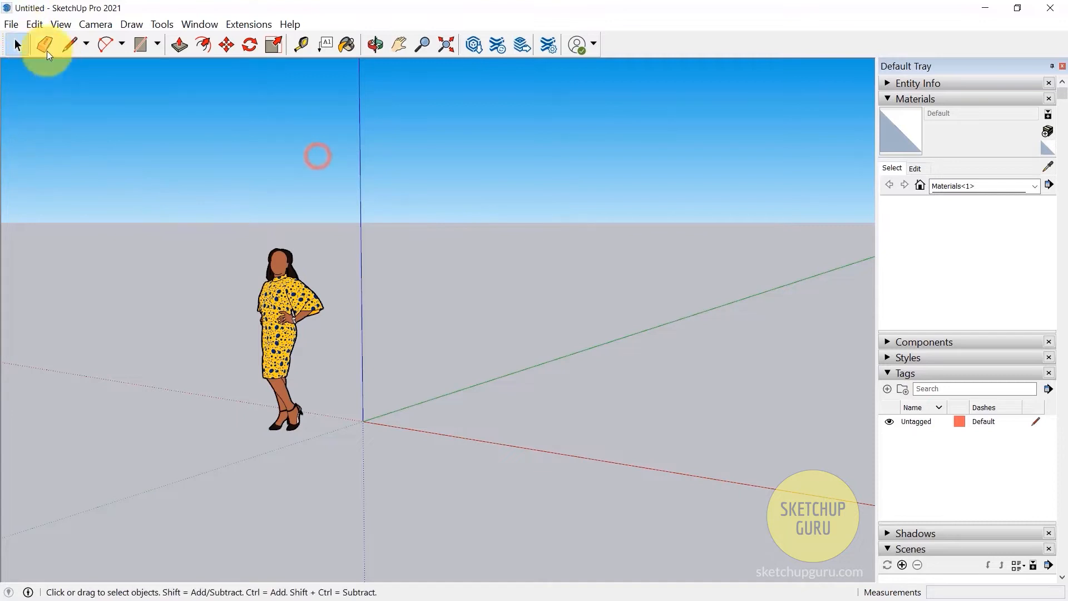
Review the File, Edit and View menus, ending with the View display options listed.
click(11, 23)
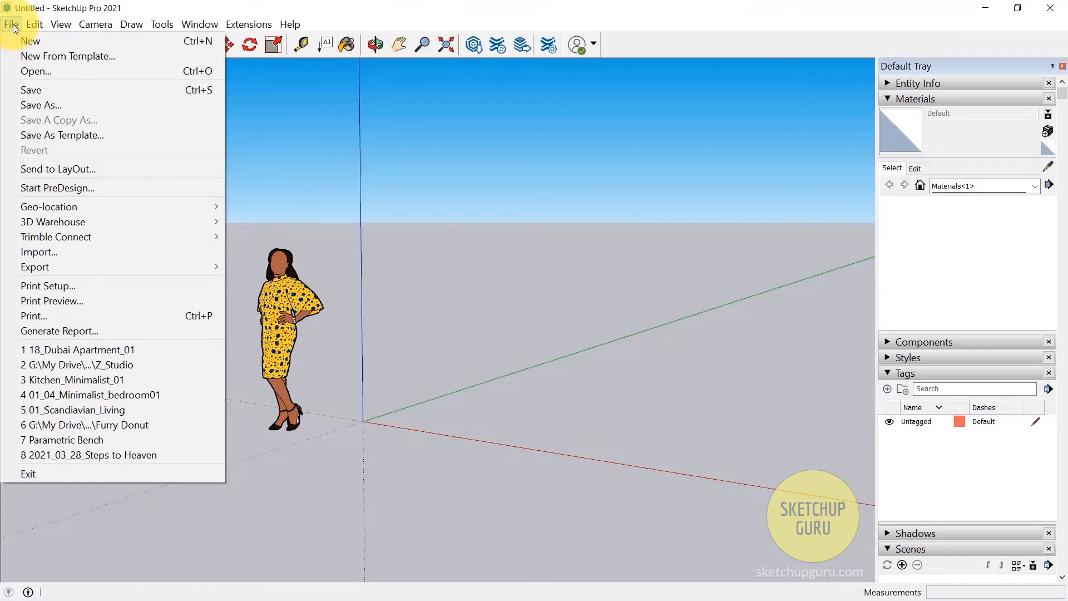
mouse_move(22, 36)
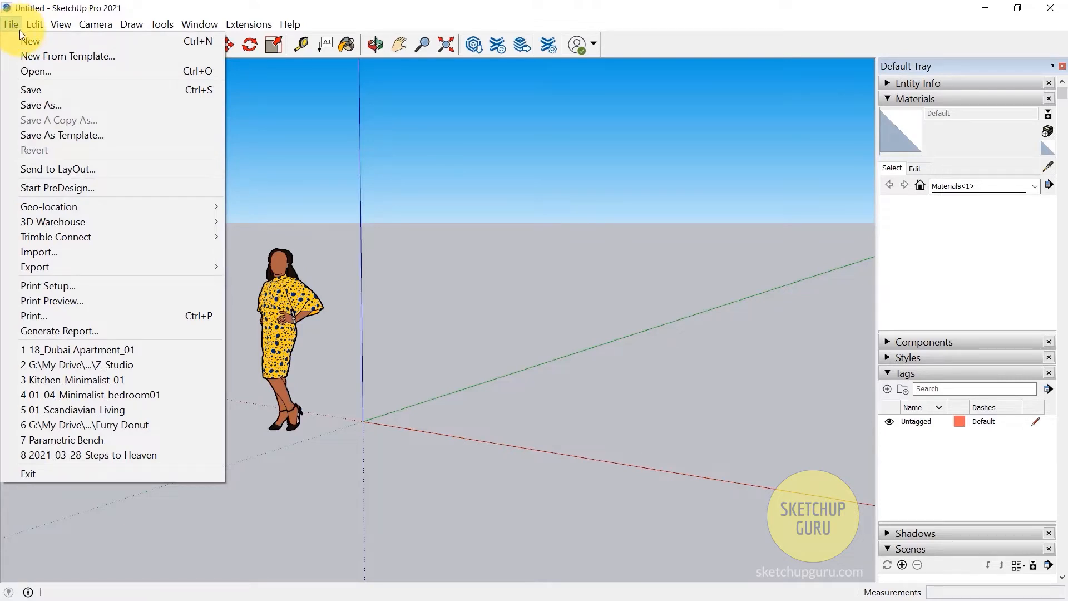
mouse_move(83, 266)
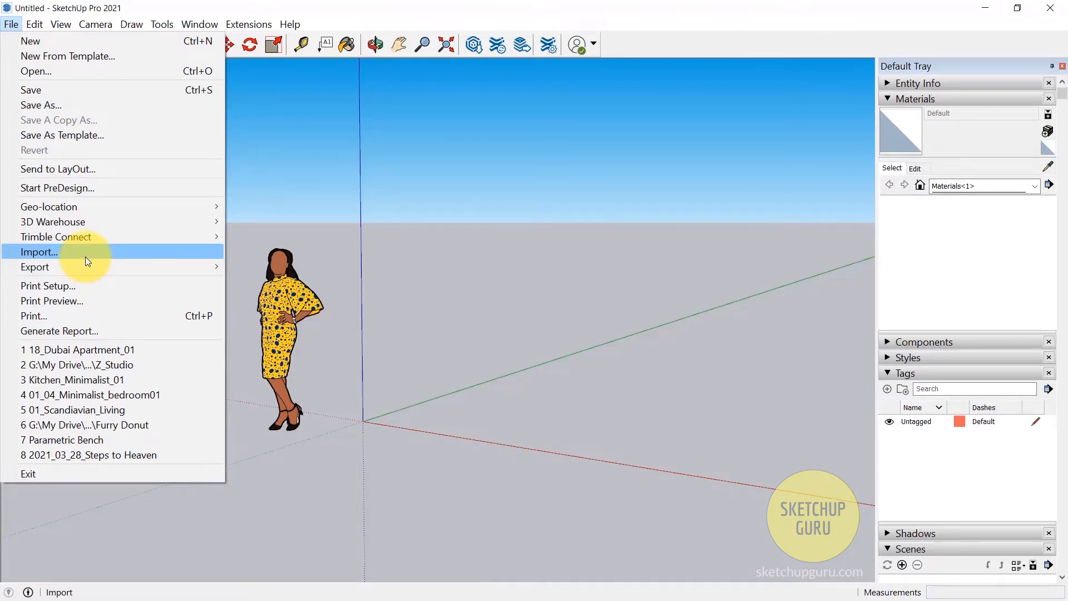
click(33, 24)
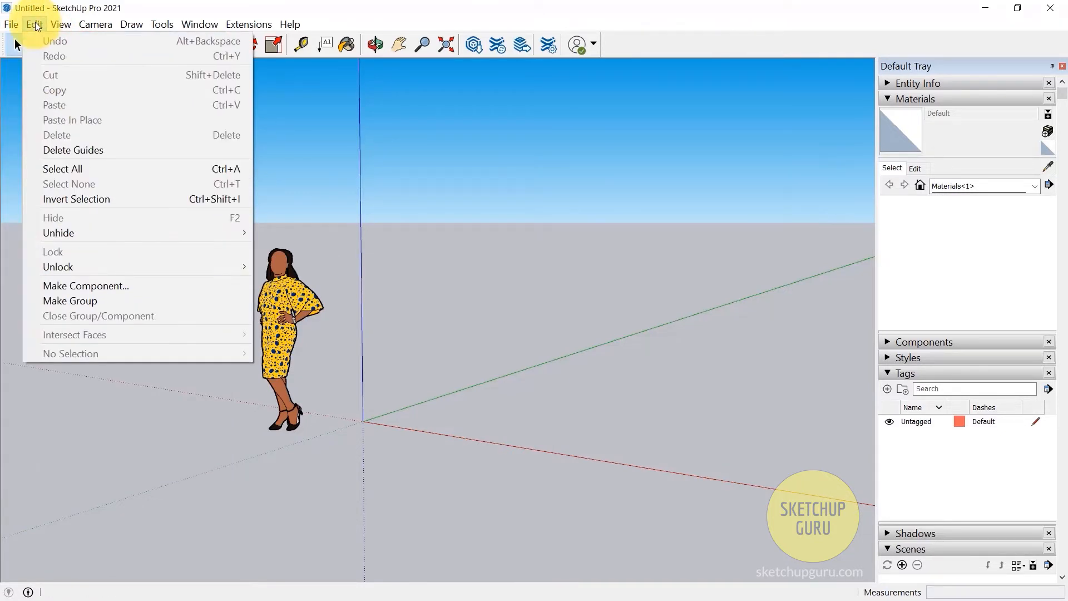
click(60, 23)
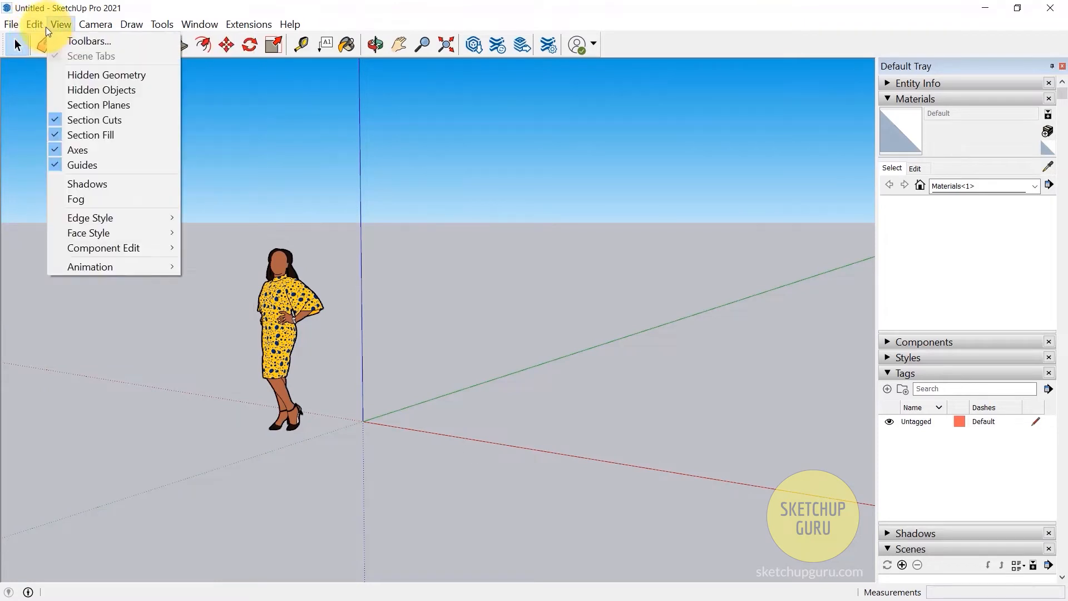
click(33, 23)
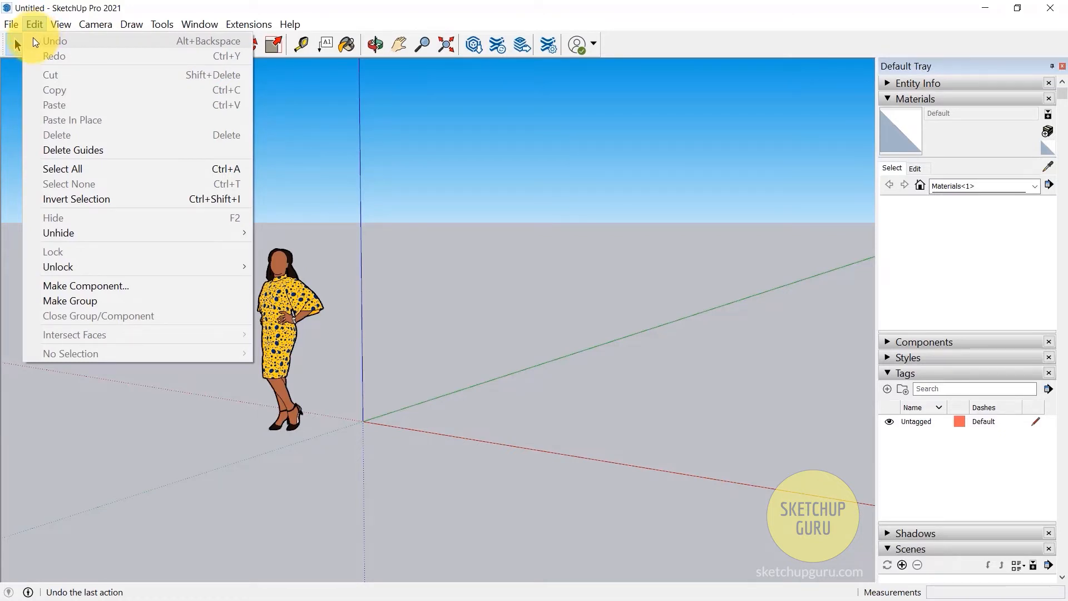
click(60, 23)
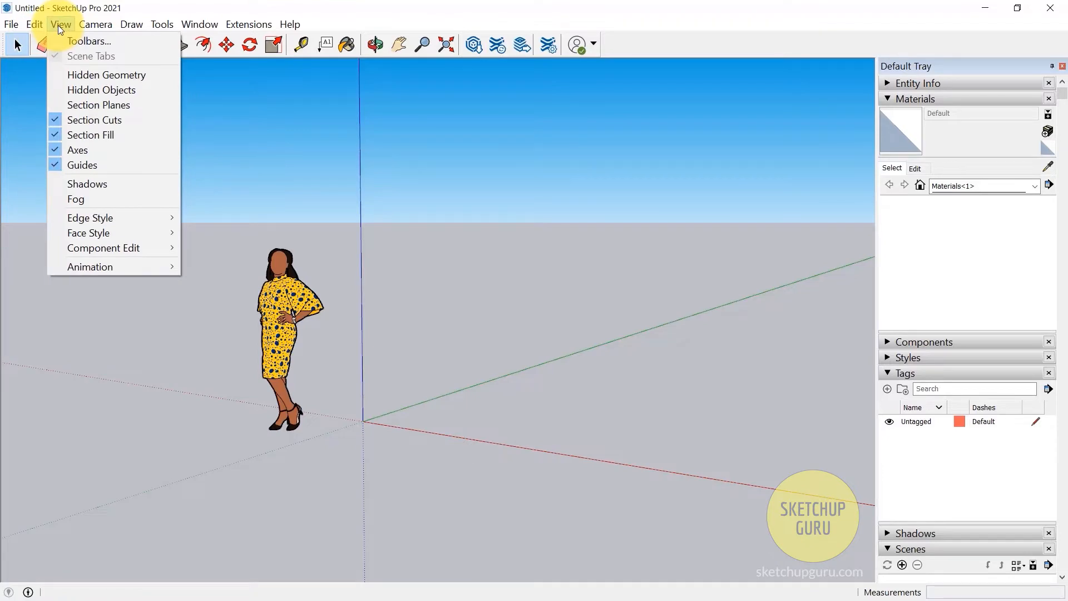
click(89, 41)
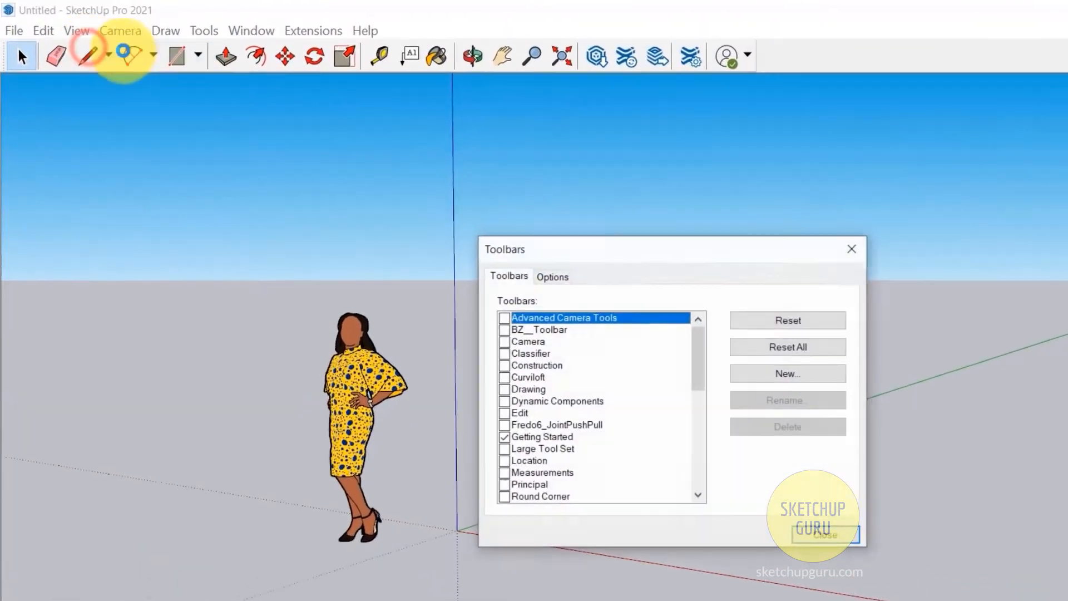
scroll(down, 3)
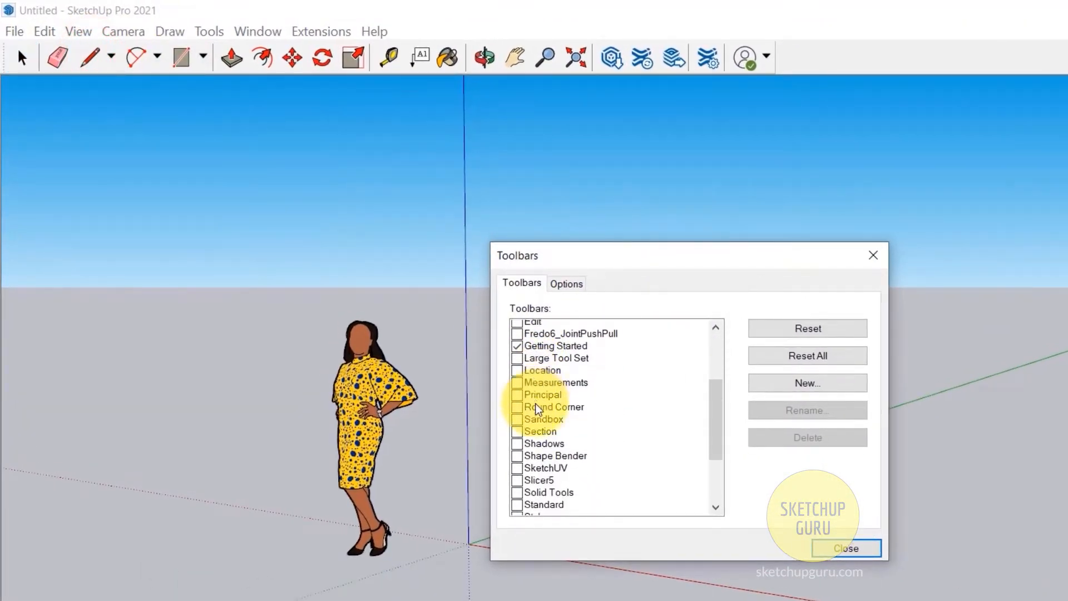
scroll(down, 3)
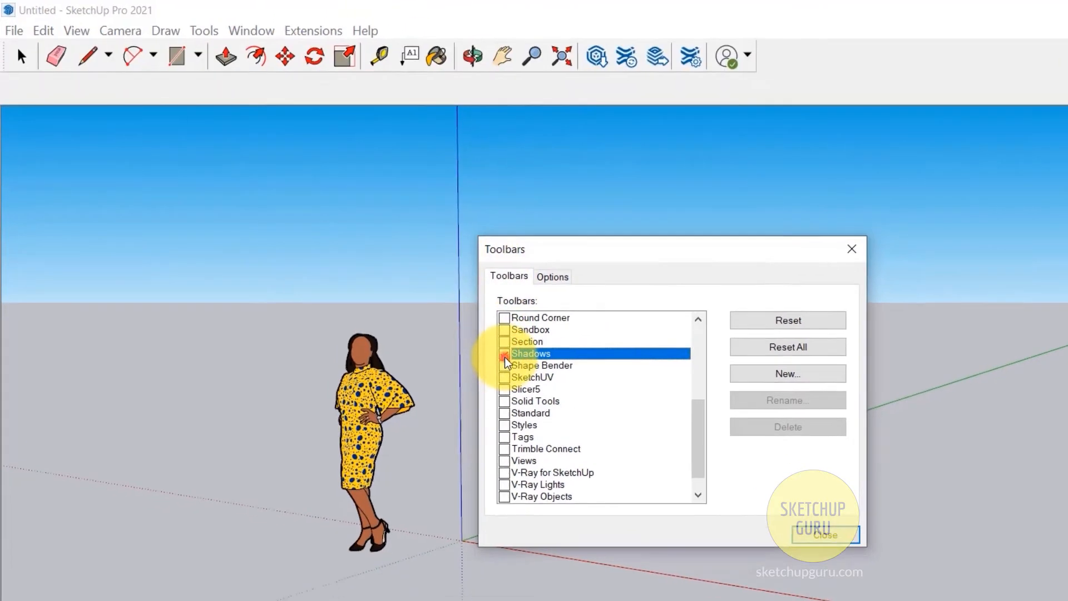
click(825, 535)
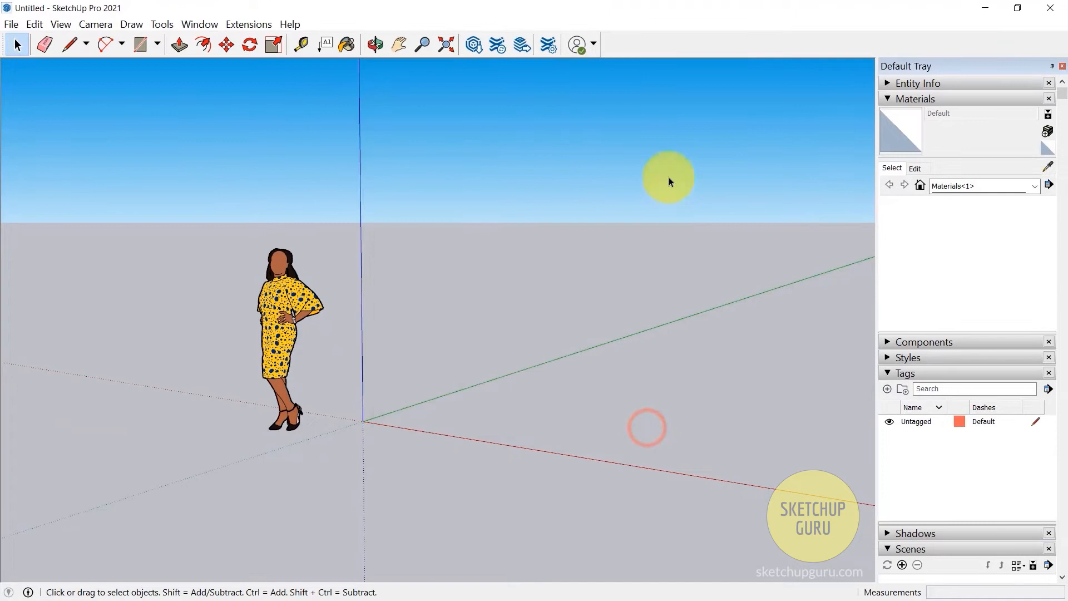
Review the Draw, Tools and Camera menus, then list the Window and tray options.
click(131, 24)
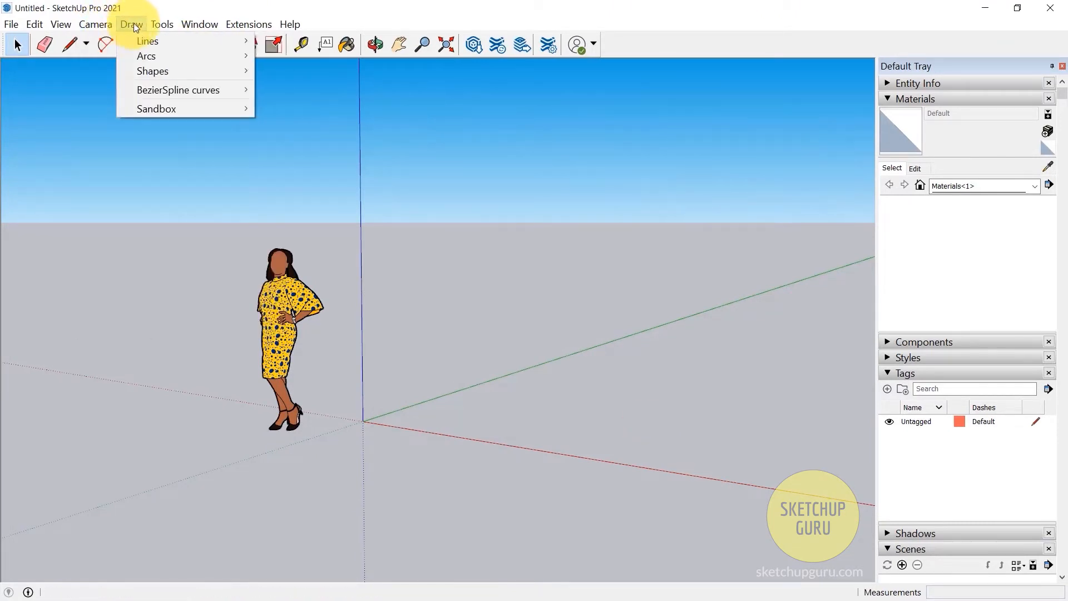
click(161, 23)
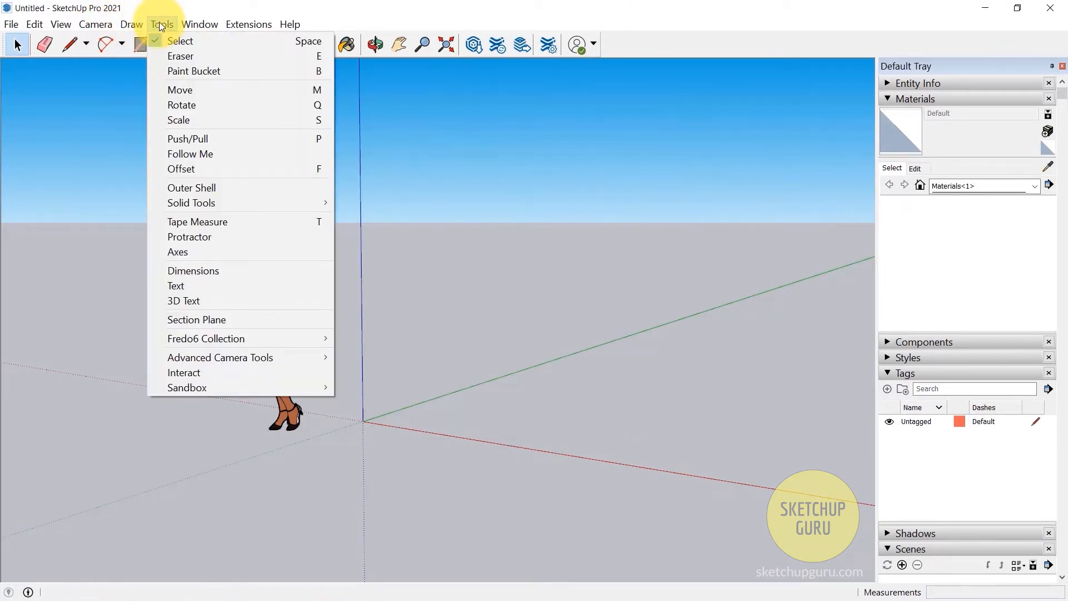
mouse_move(180, 89)
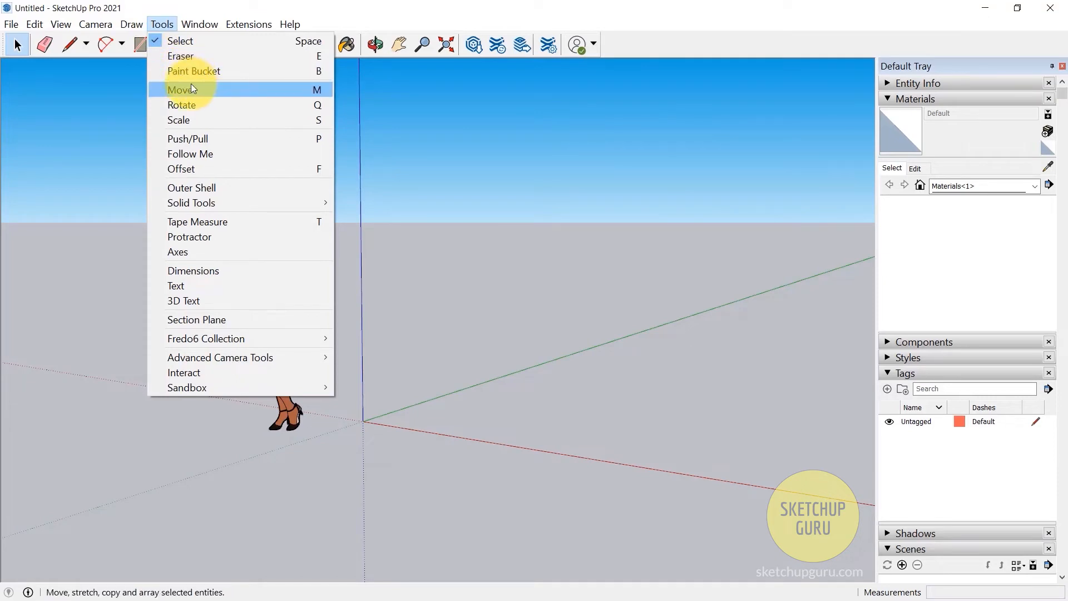
click(96, 23)
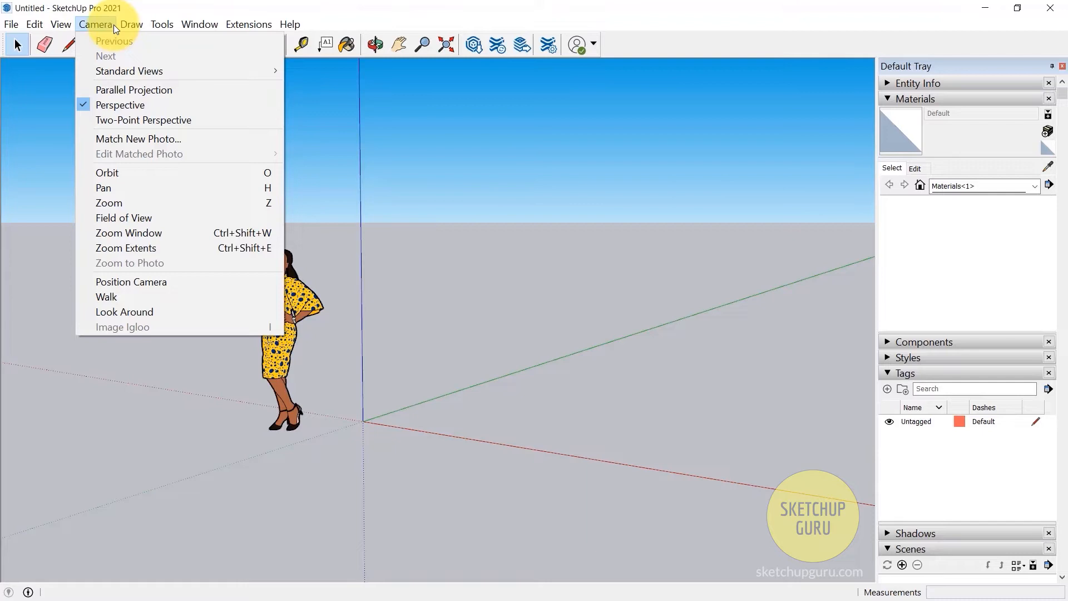
click(131, 24)
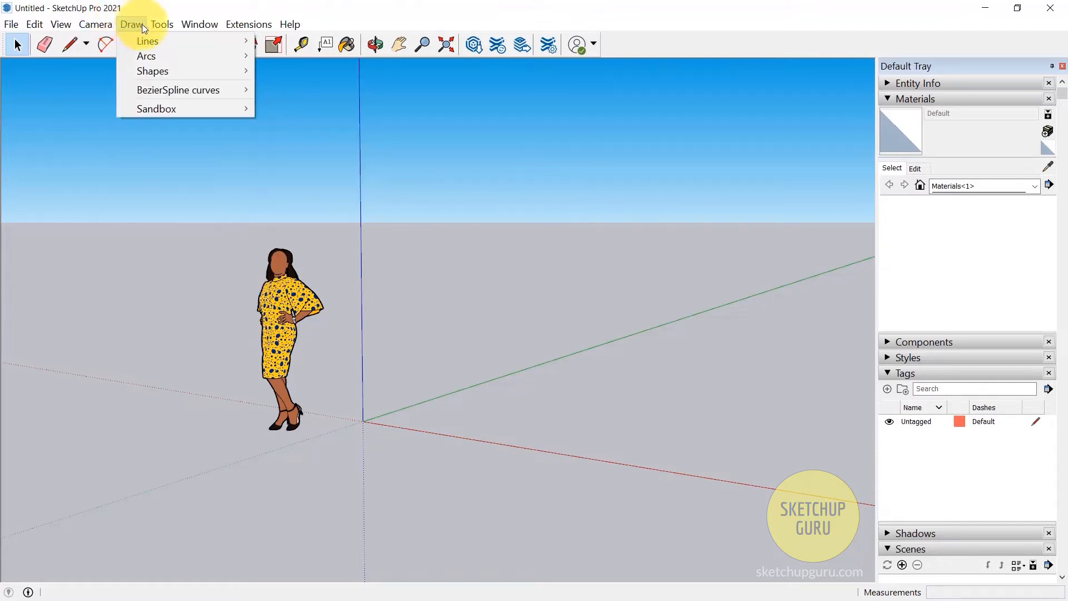
click(199, 24)
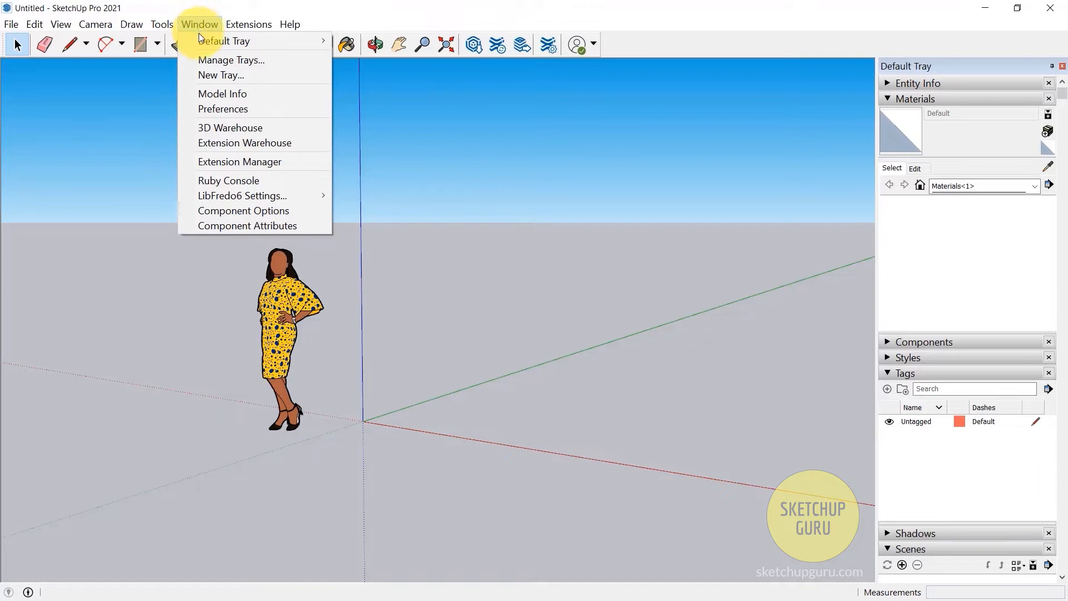
mouse_move(224, 41)
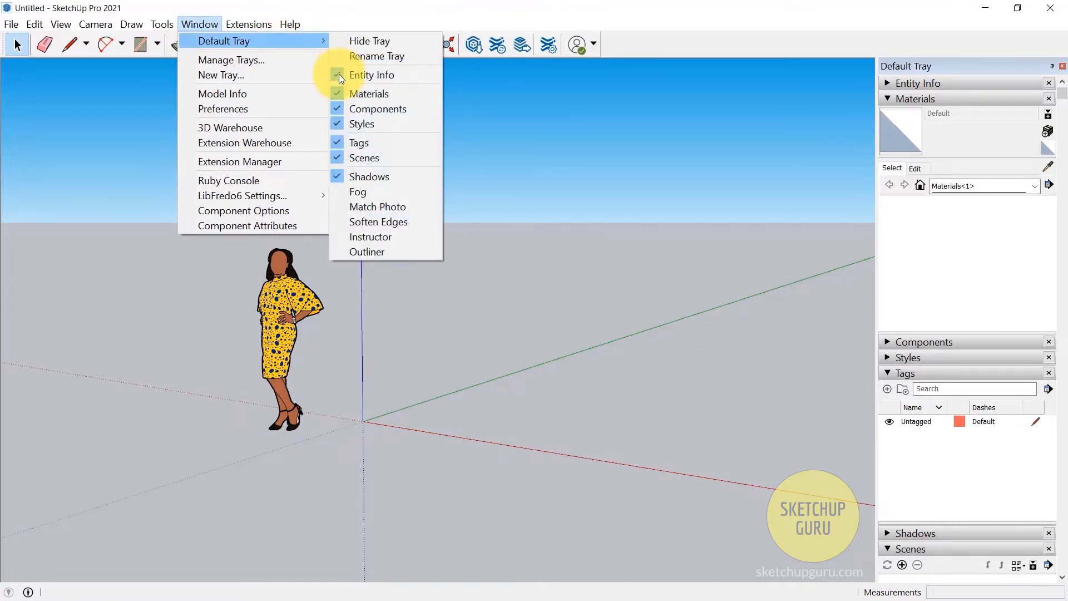
Hide the Default Tray via Window > Default Tray, then show it again.
click(369, 40)
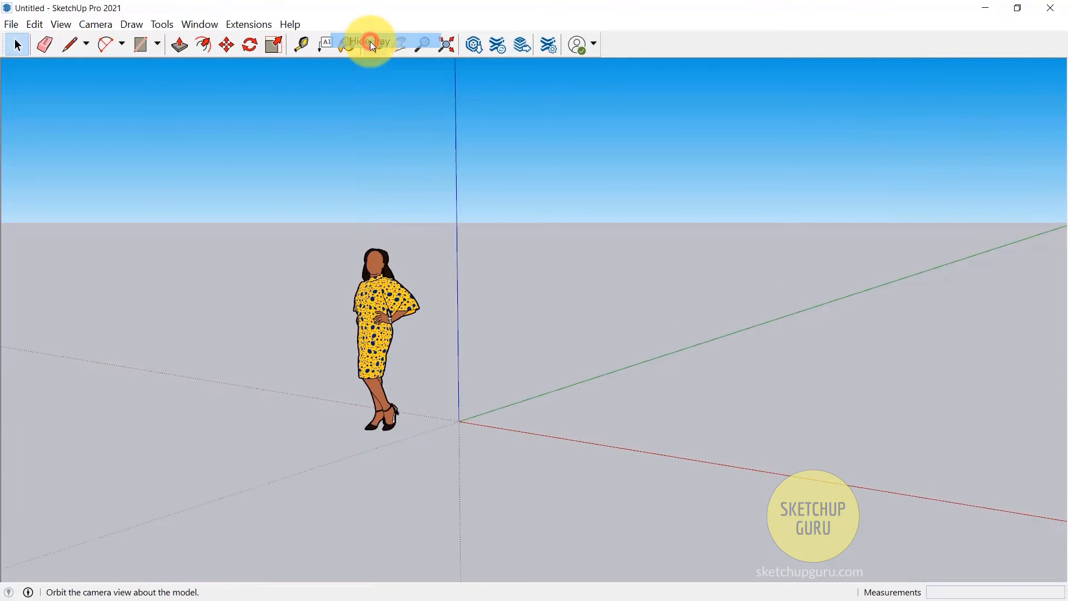
click(199, 23)
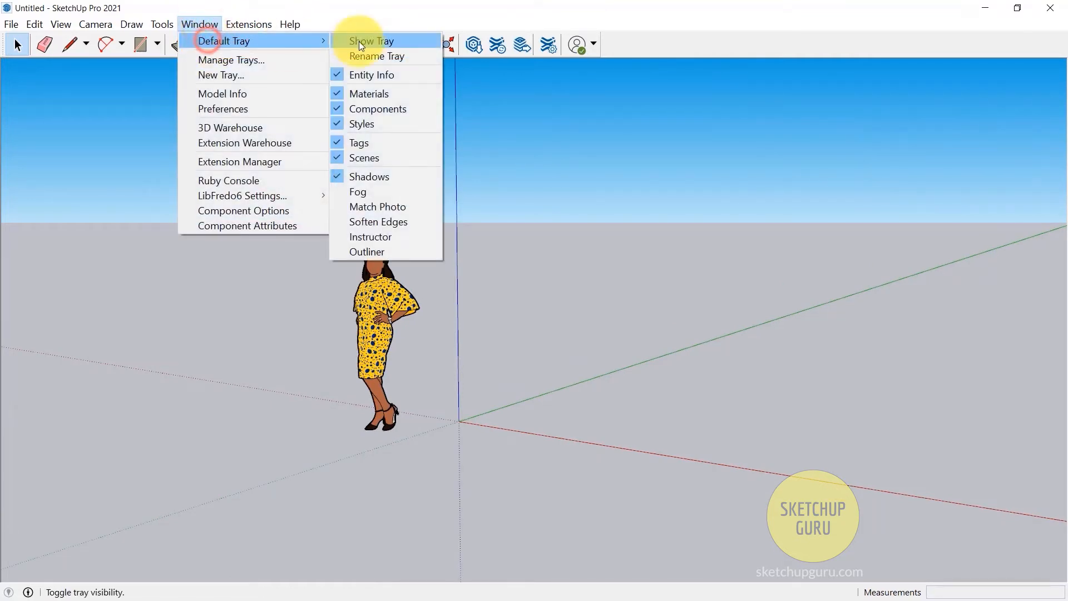
click(370, 41)
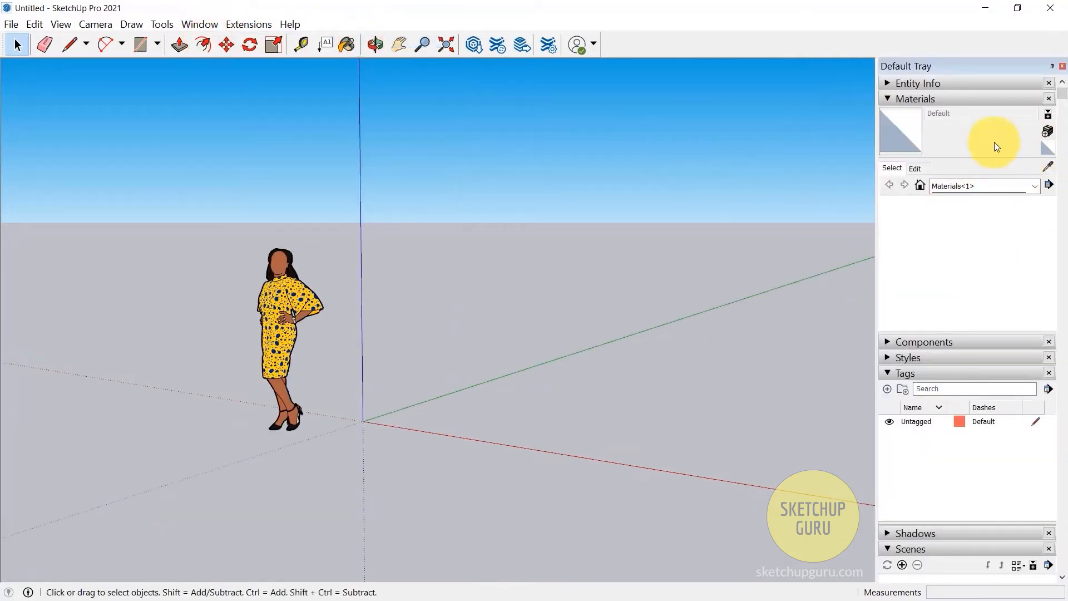
mouse_move(907, 99)
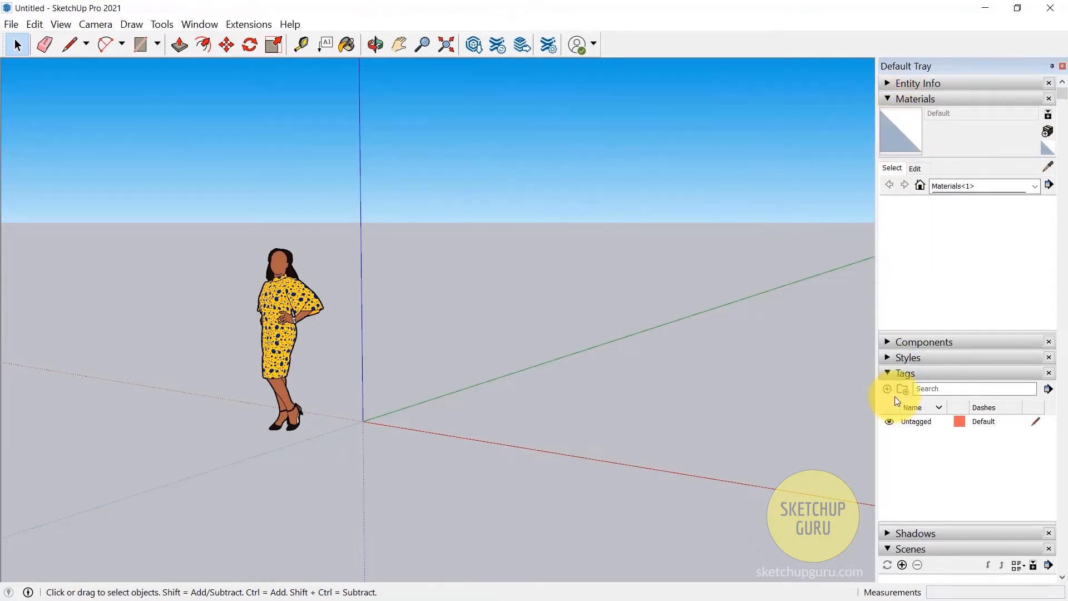
Collapse Tags, expand Shadows, toggle shadows, then fold the Shadows section away.
click(888, 373)
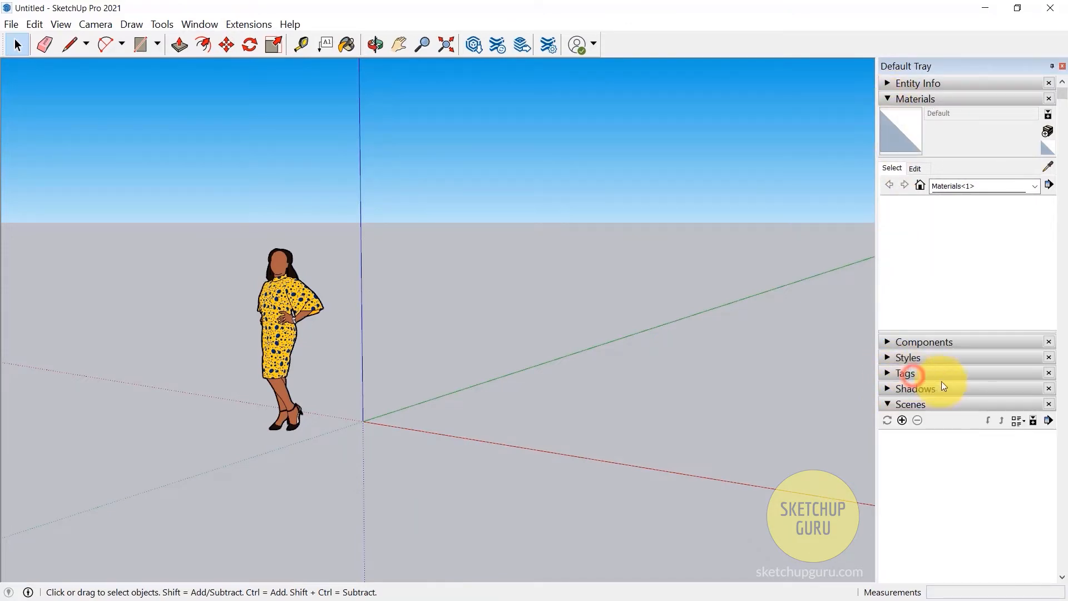
click(916, 389)
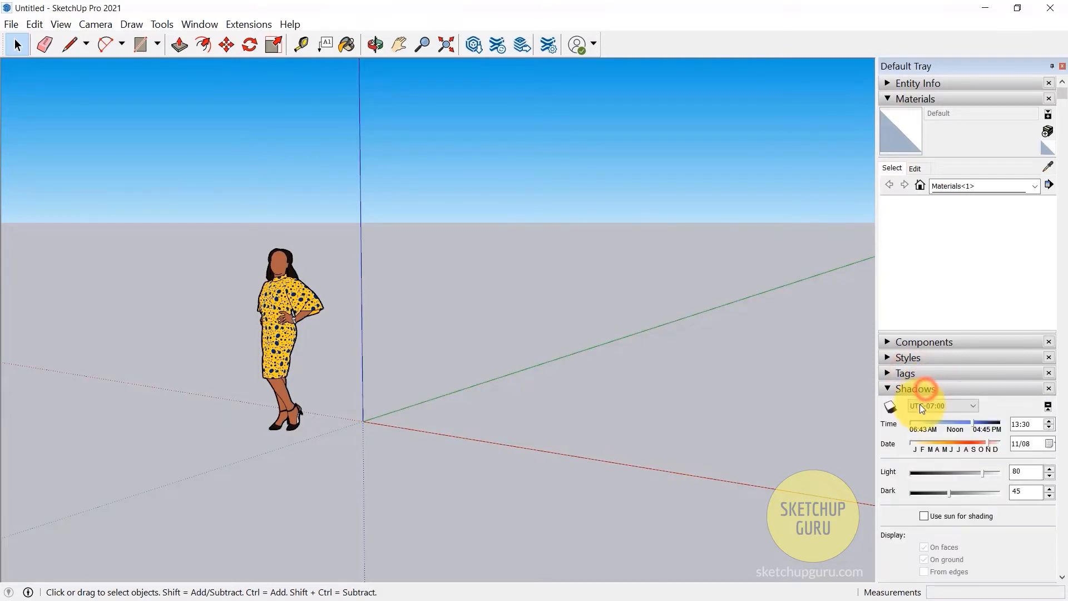
click(890, 407)
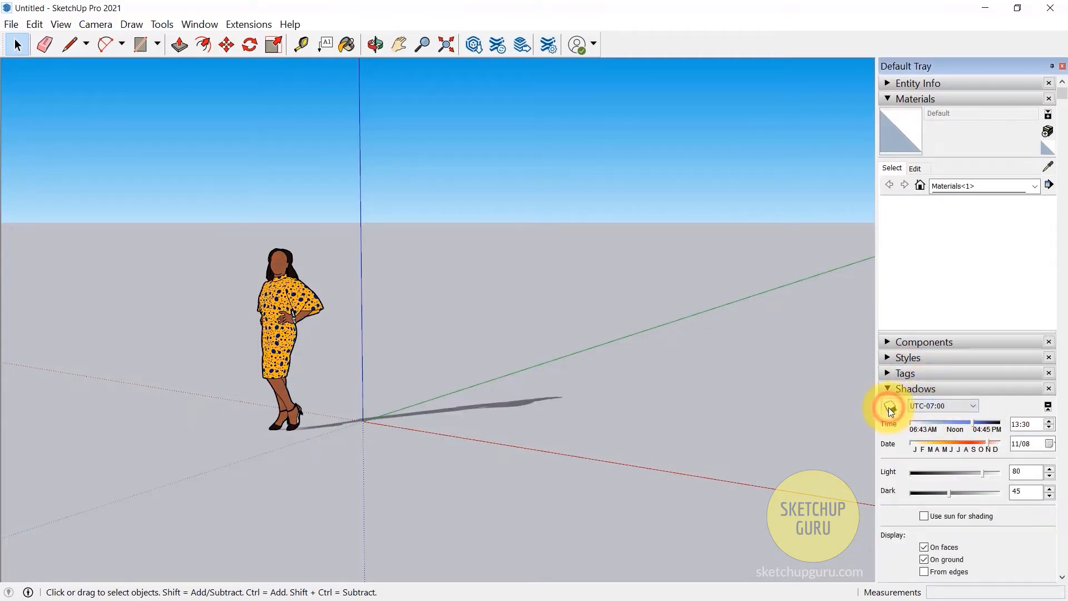
click(888, 388)
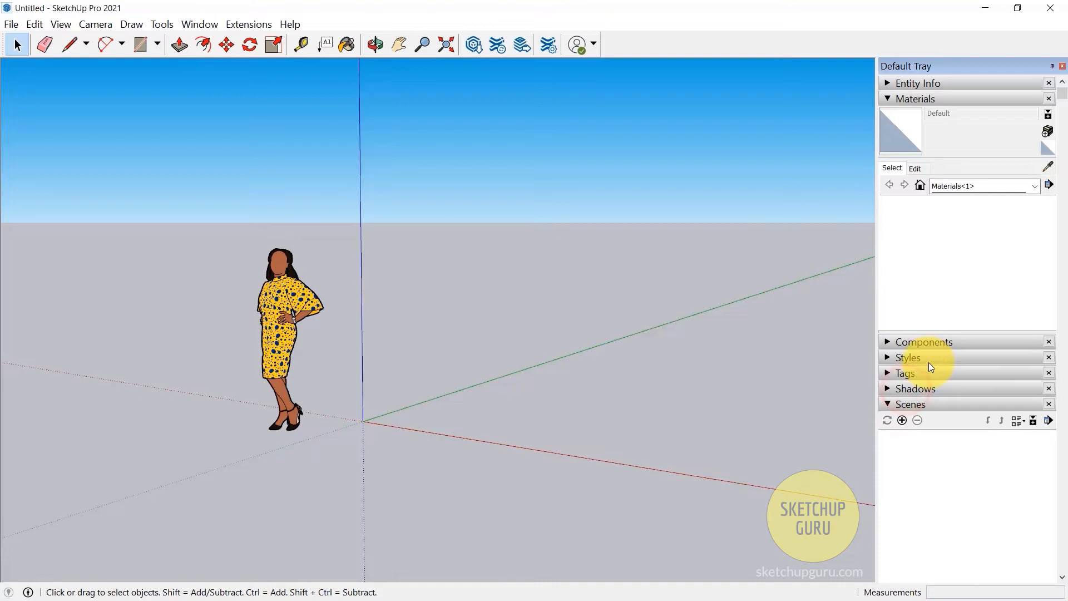
mouse_move(916, 295)
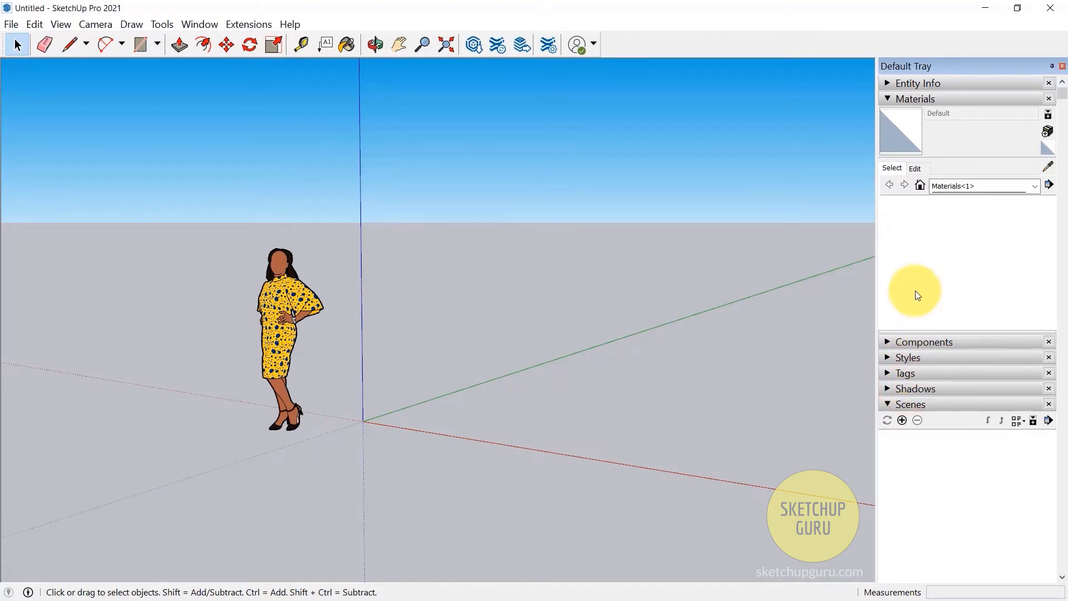
mouse_move(983, 193)
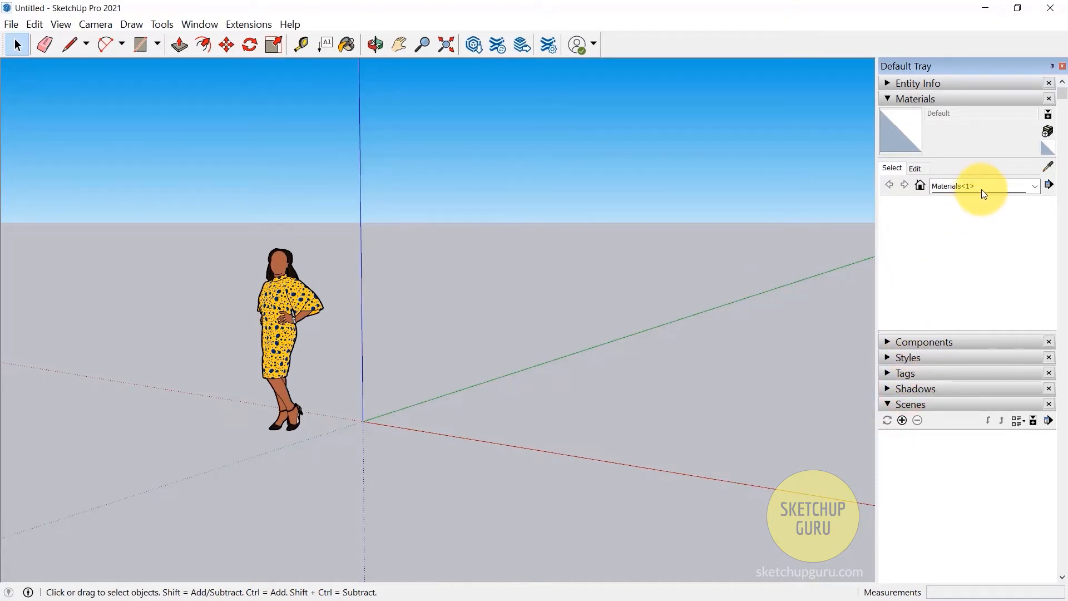
mouse_move(947, 150)
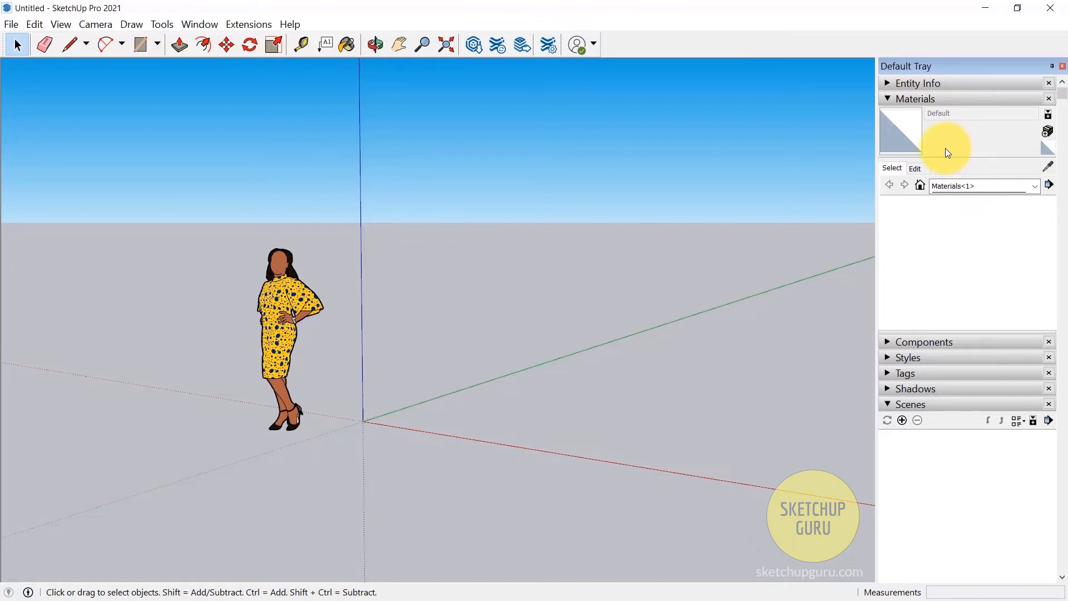
mouse_move(956, 244)
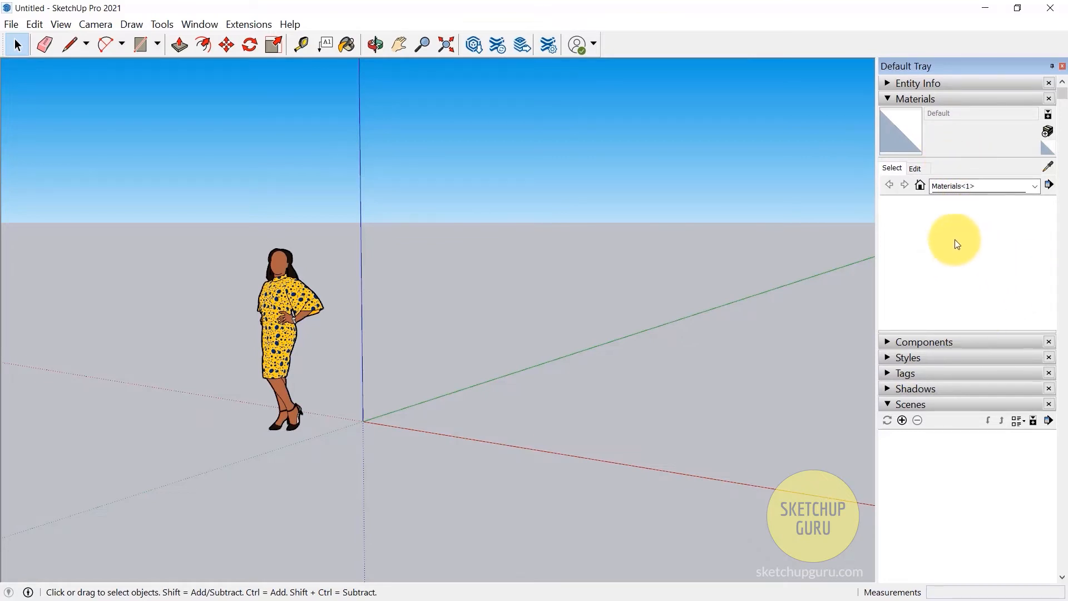
mouse_move(995, 224)
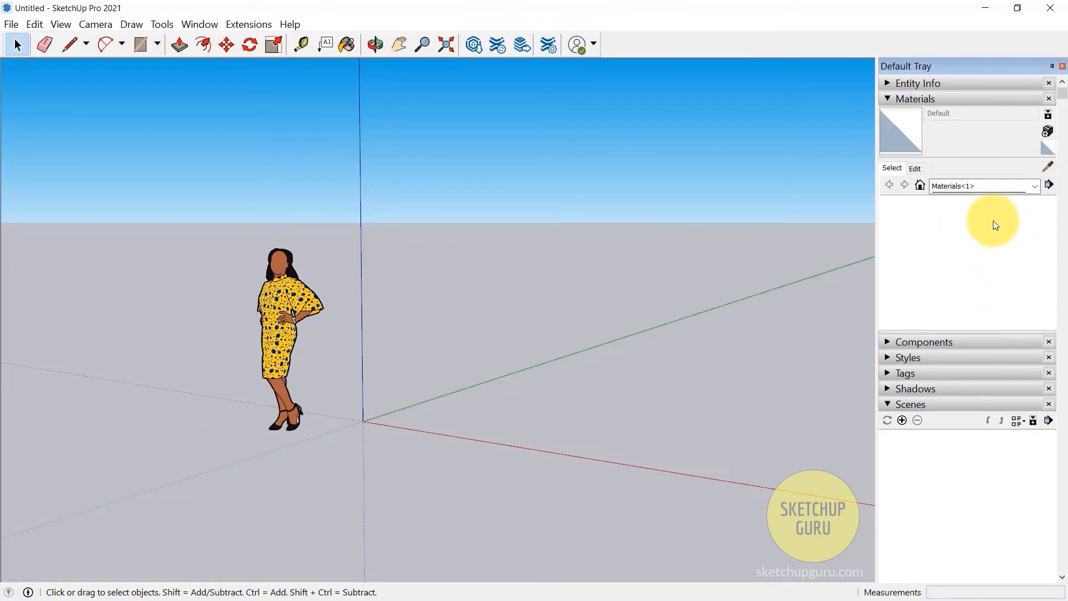
mouse_move(919, 247)
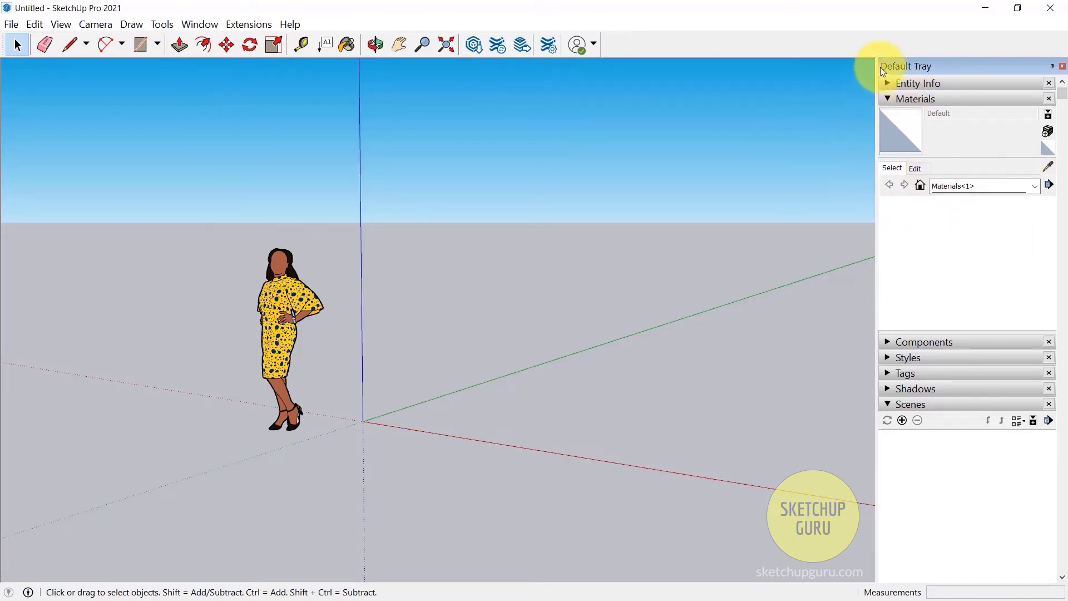
mouse_move(976, 443)
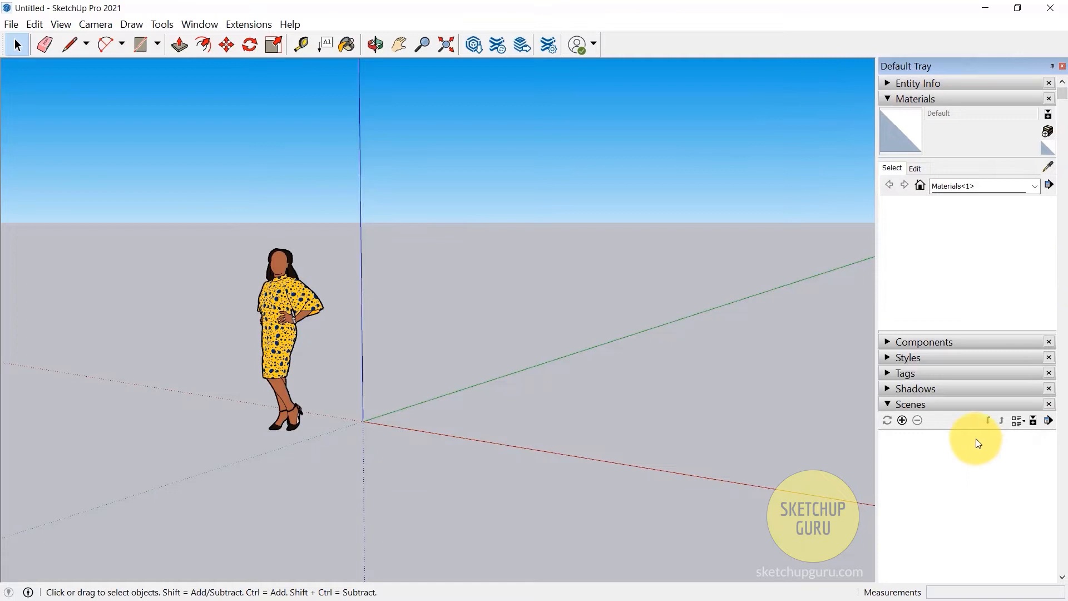
mouse_move(849, 320)
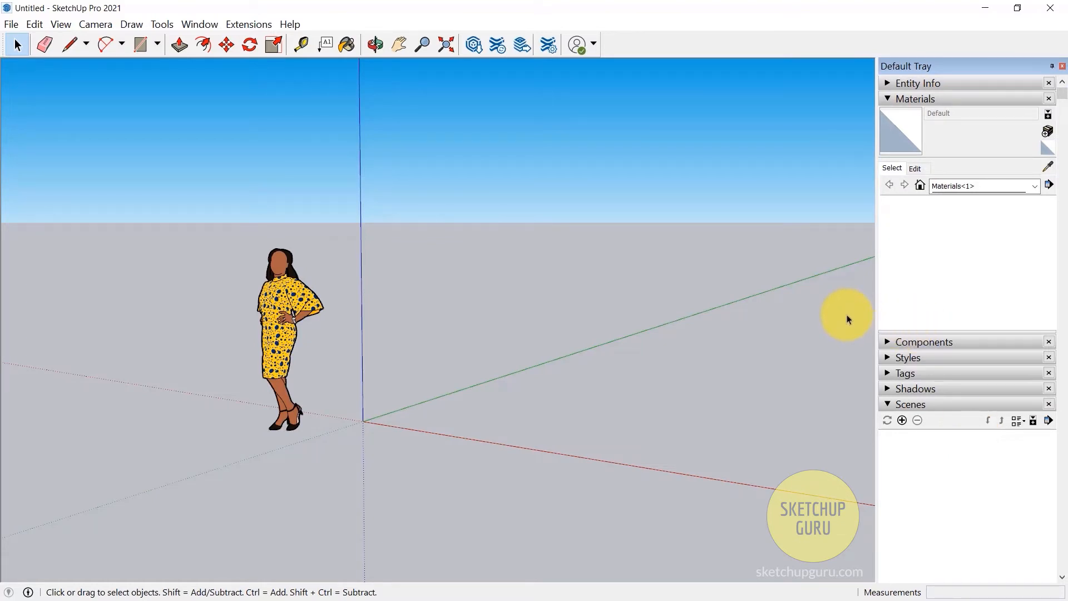
mouse_move(967, 347)
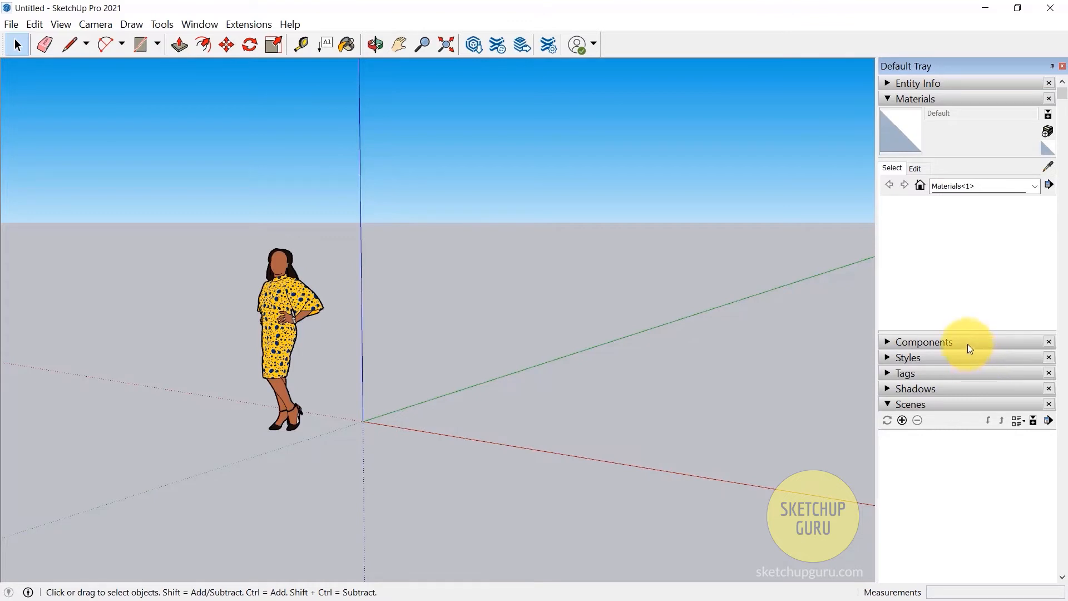
Add the Outliner panel to the Default Tray and list the available tray panels again.
click(200, 24)
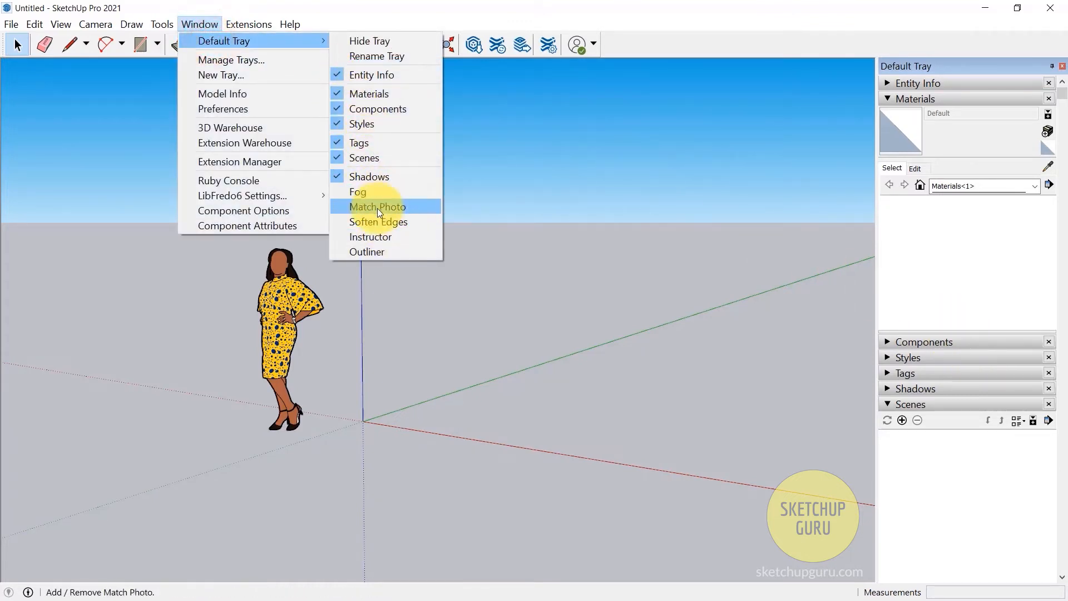
click(366, 251)
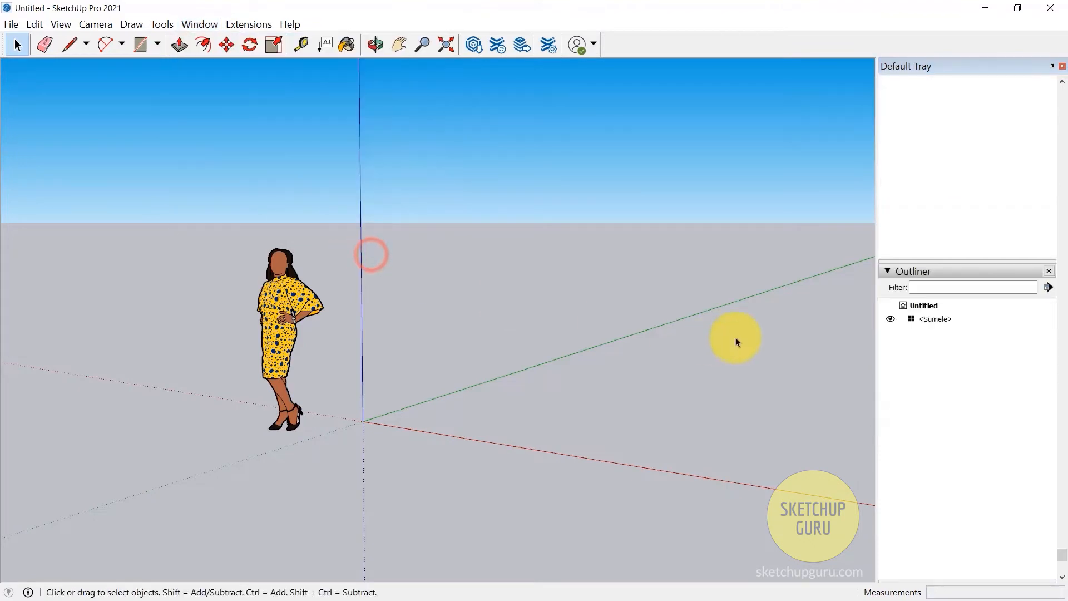
scroll(up, 3)
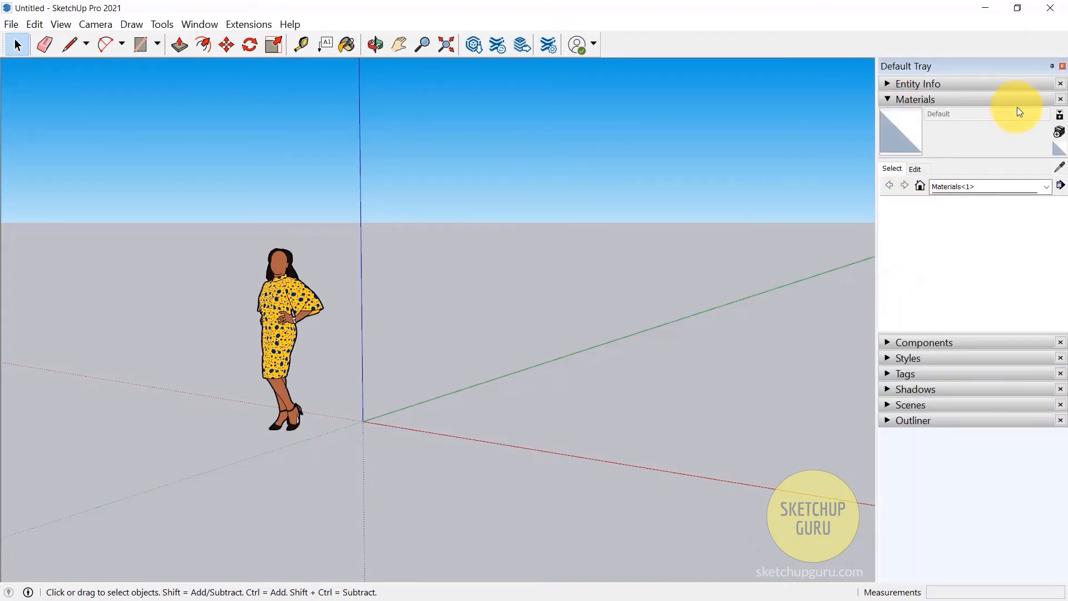
mouse_move(1039, 221)
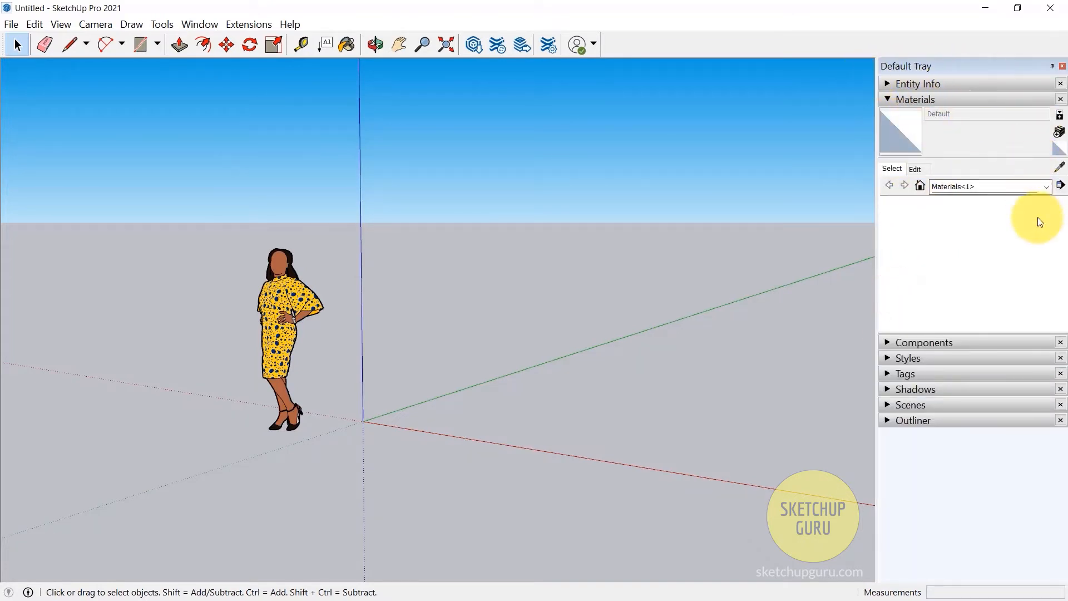
mouse_move(855, 307)
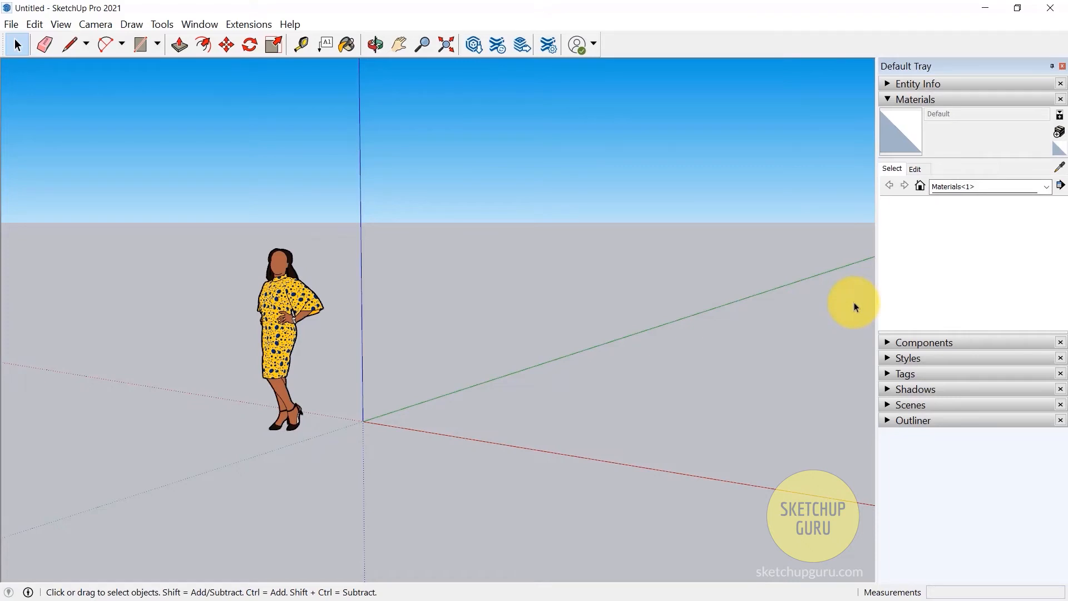
mouse_move(280, 29)
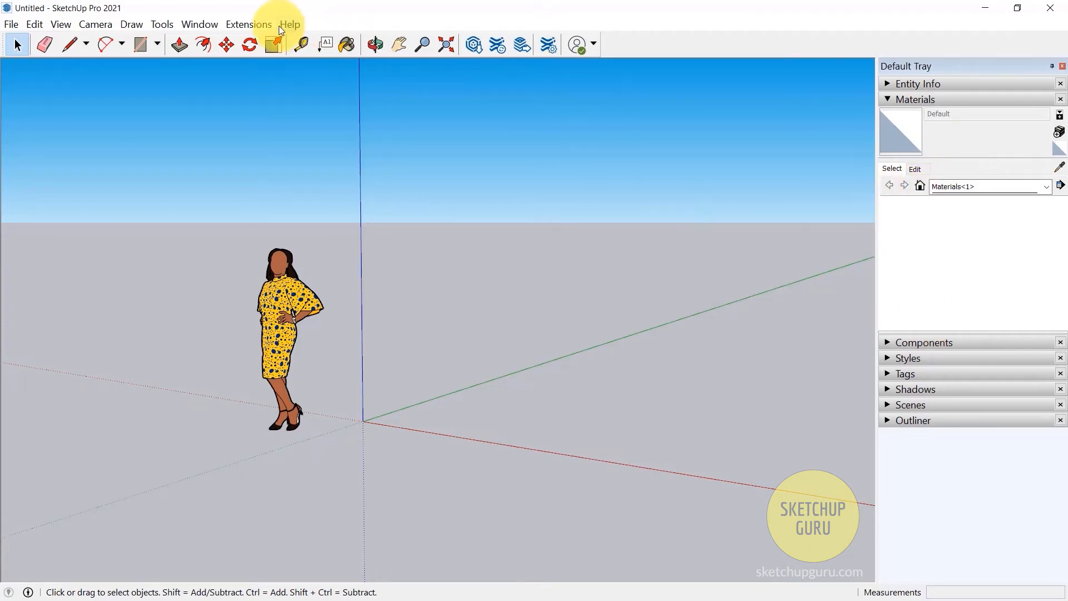
click(198, 23)
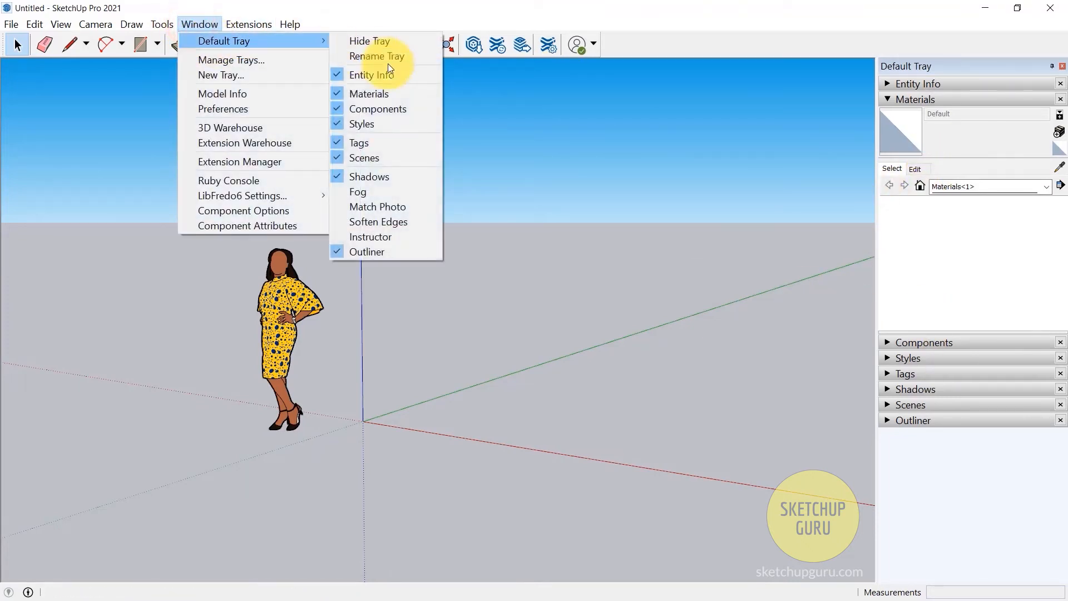
mouse_move(357, 191)
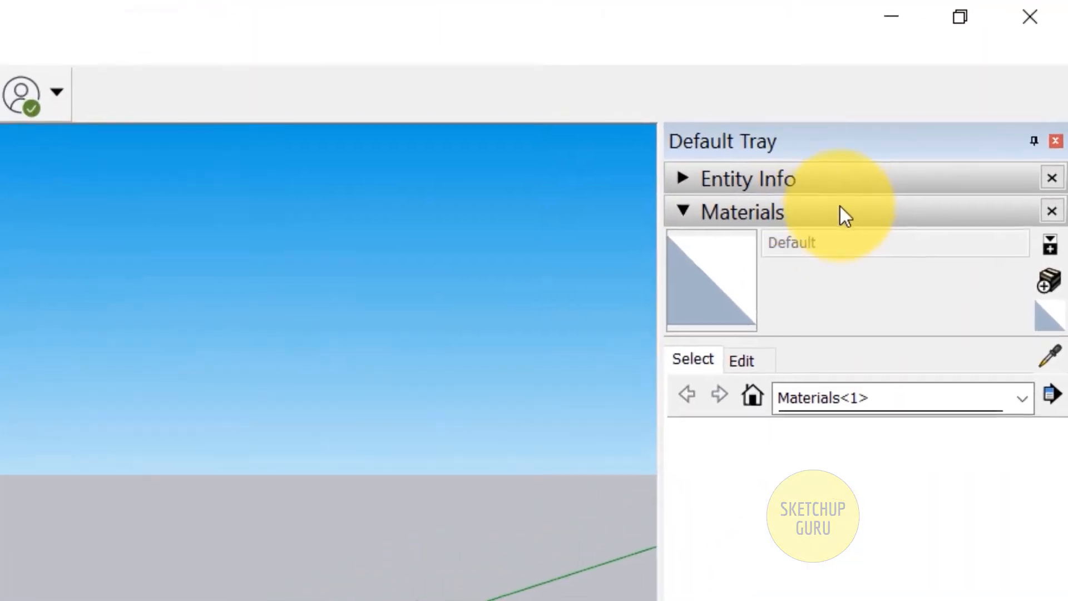
mouse_move(1035, 141)
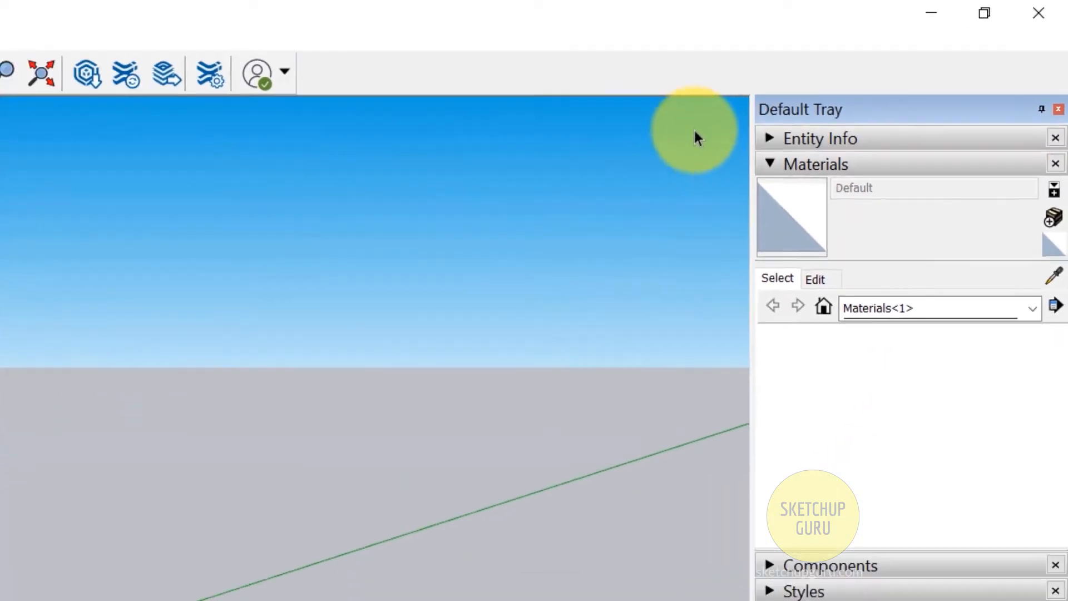
Browse the Extensions menu (V-Ray, SketchUV, Slicer5), then show the Help commands.
click(248, 23)
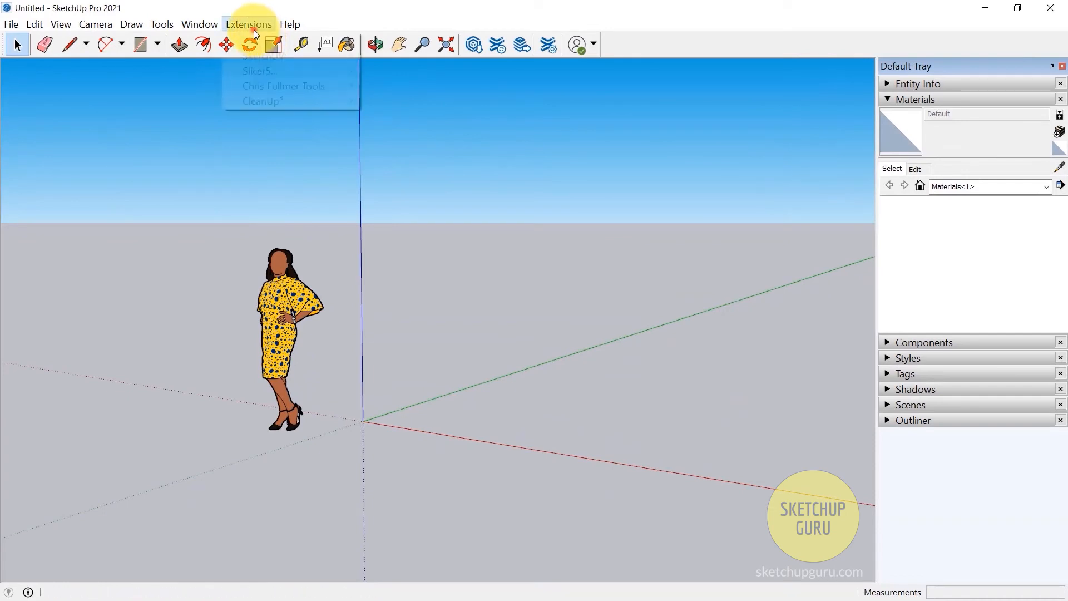
click(250, 24)
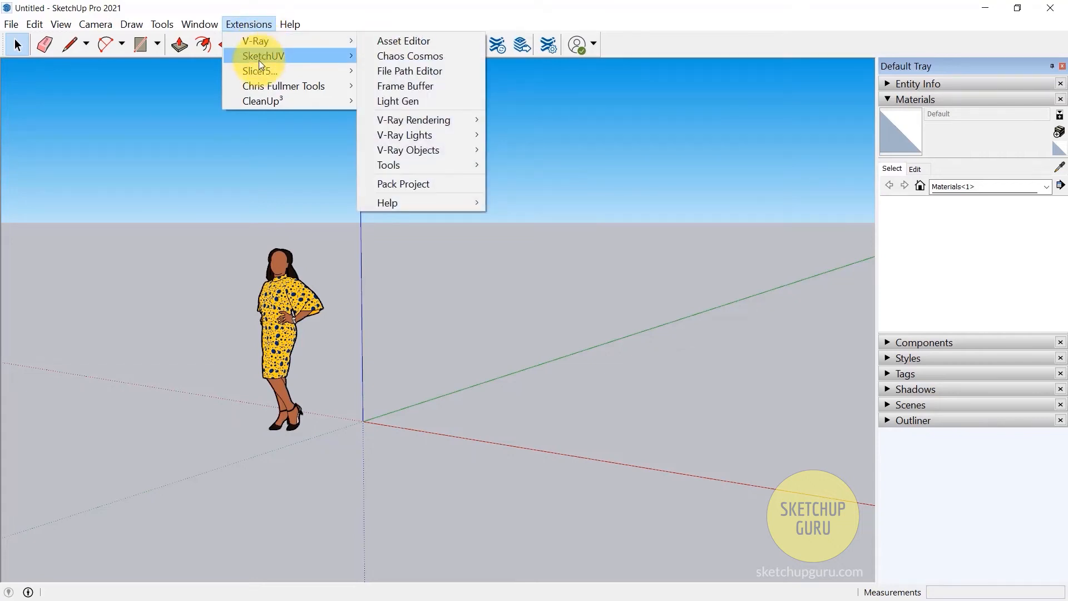
mouse_move(262, 101)
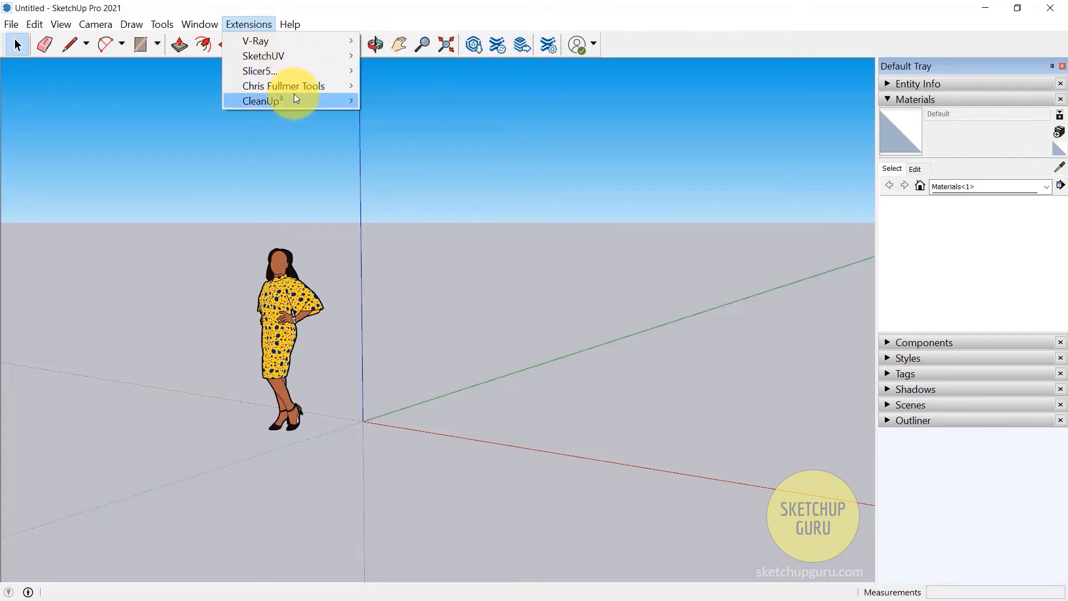
mouse_move(262, 33)
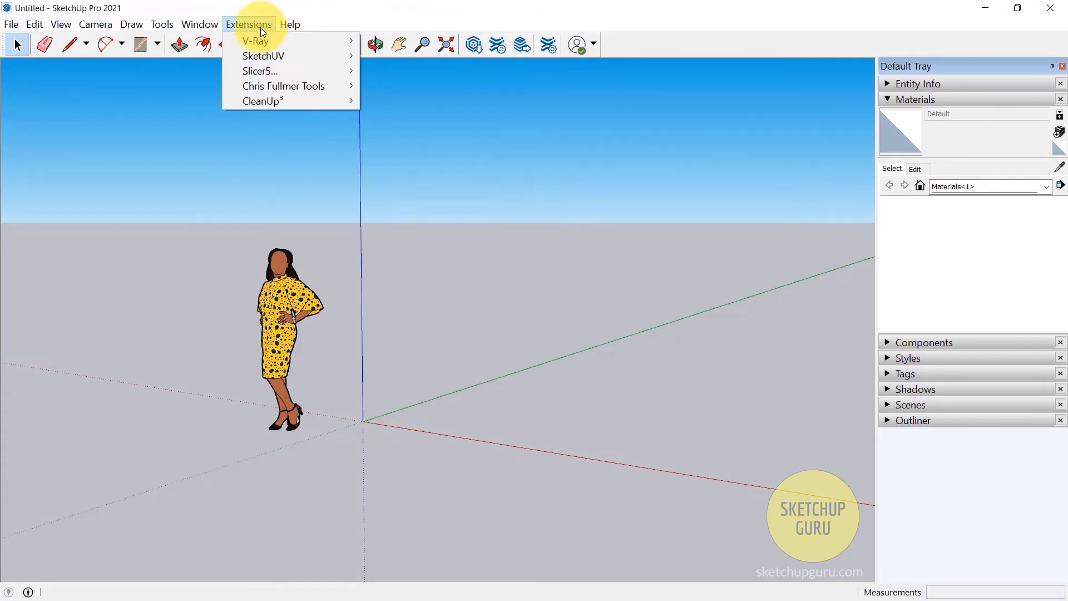
click(289, 23)
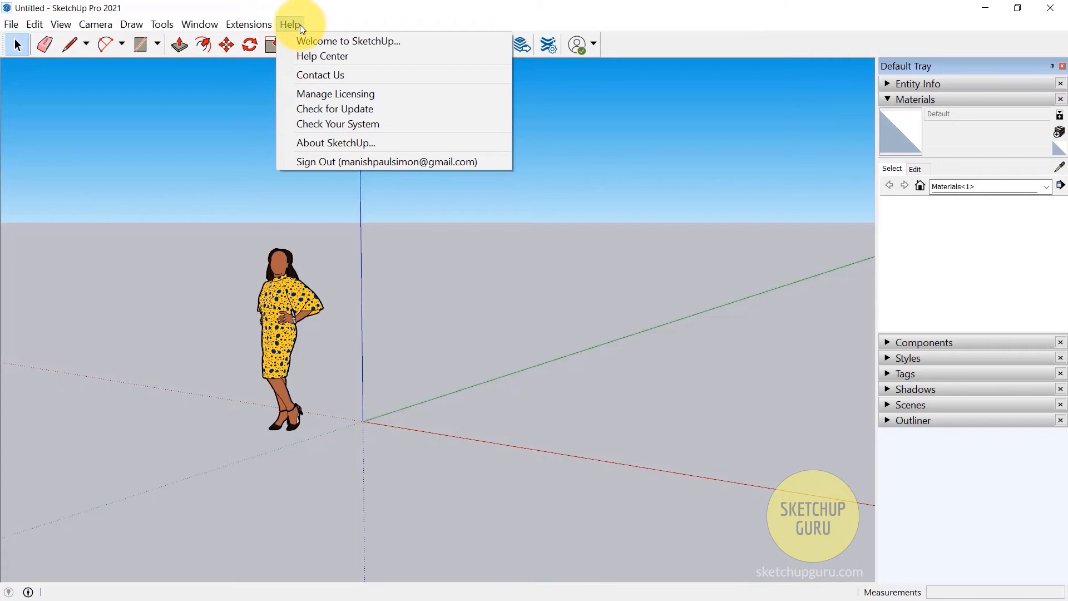
mouse_move(317, 42)
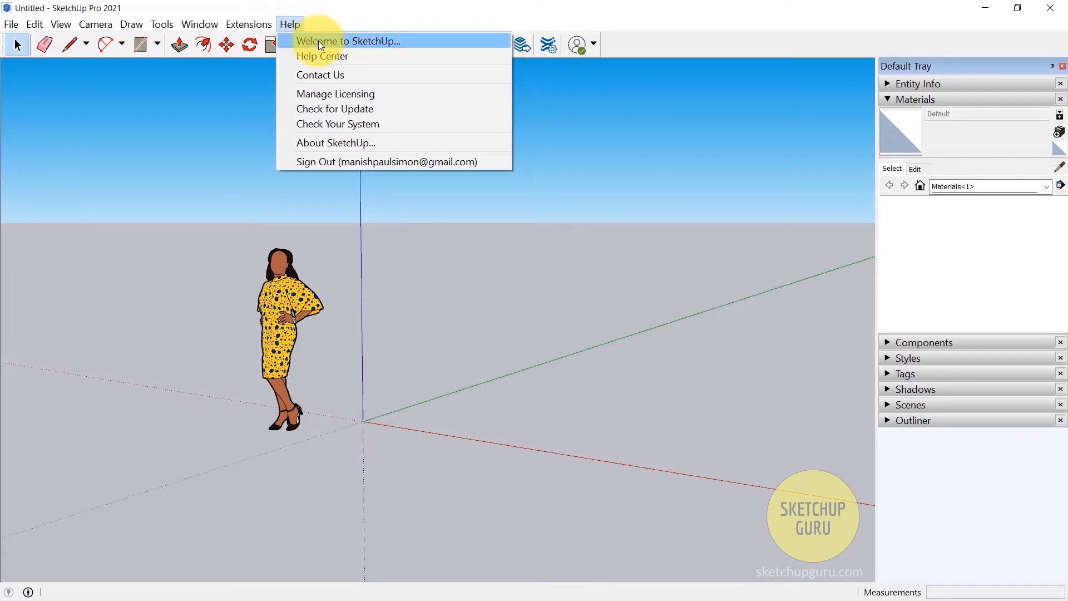
mouse_move(307, 43)
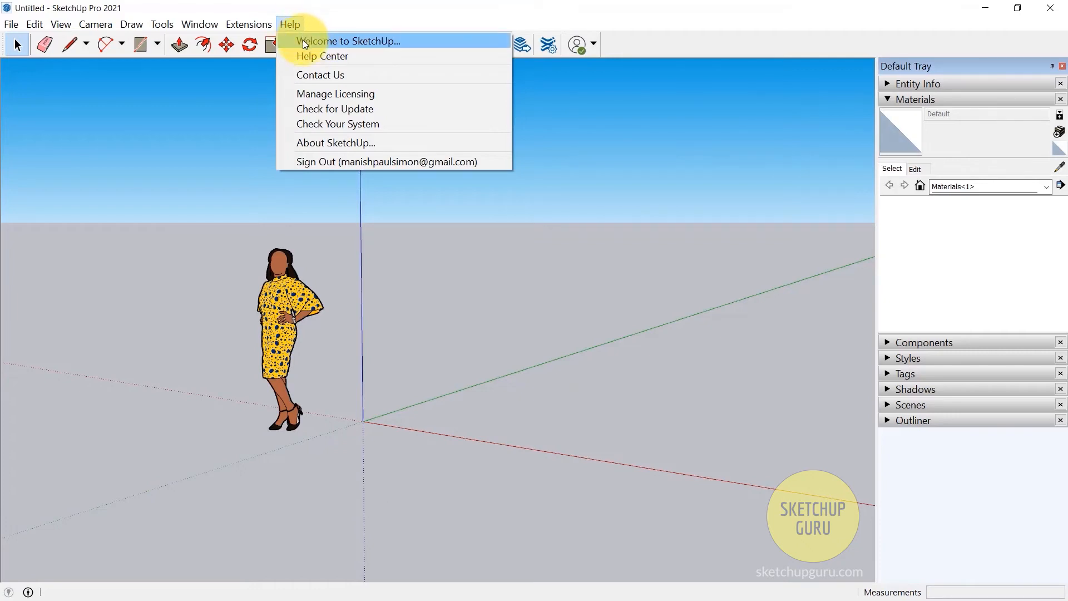
Reopen the Welcome to SketchUp window from the Help menu.
click(348, 42)
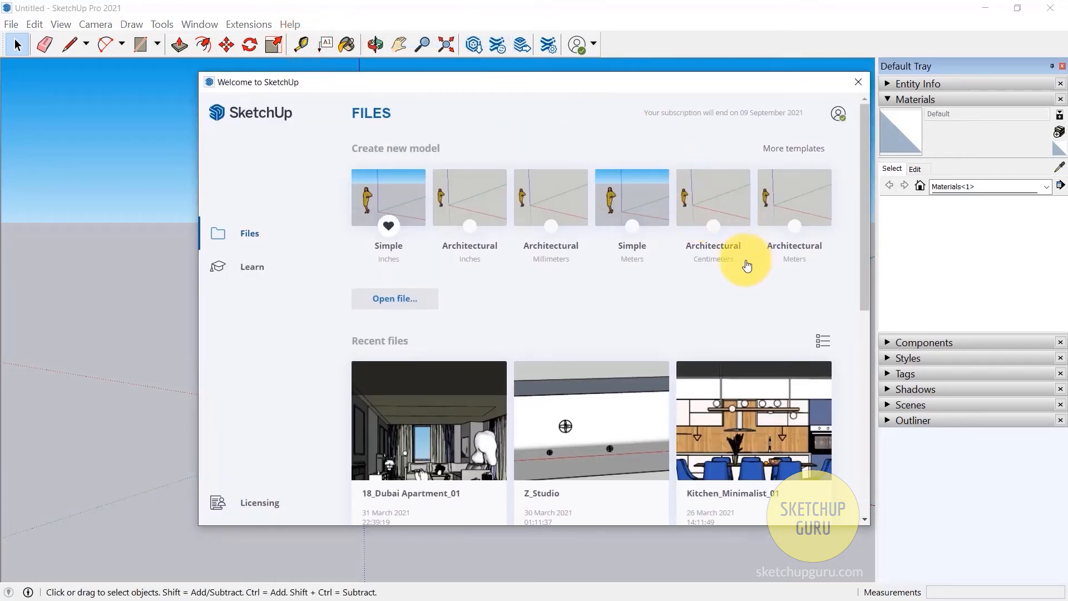
mouse_move(849, 95)
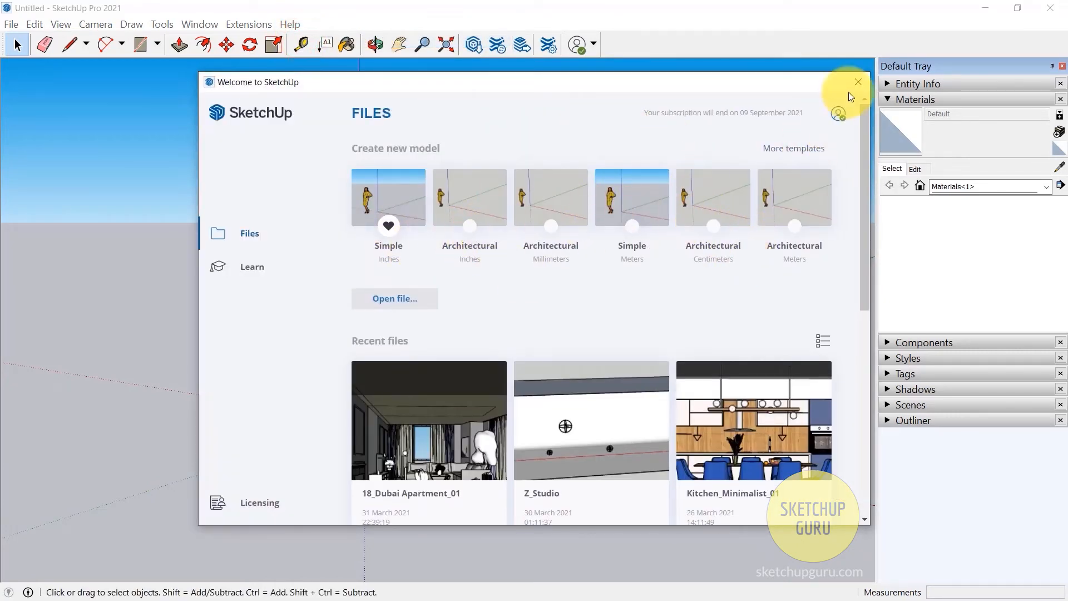
Close the Welcome window and return to the model with the Select tool active.
click(858, 81)
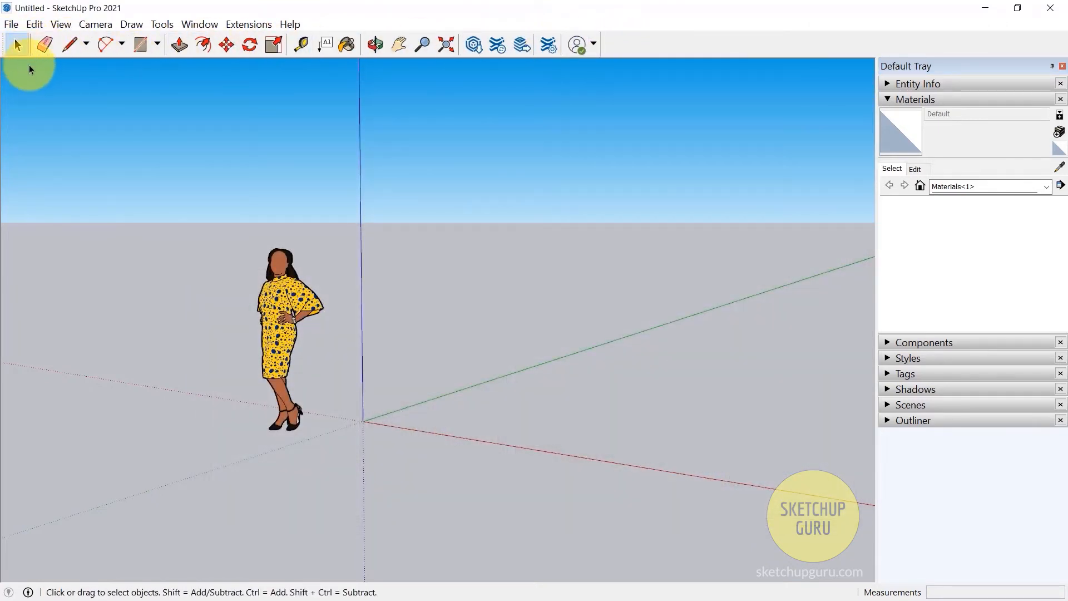
click(16, 44)
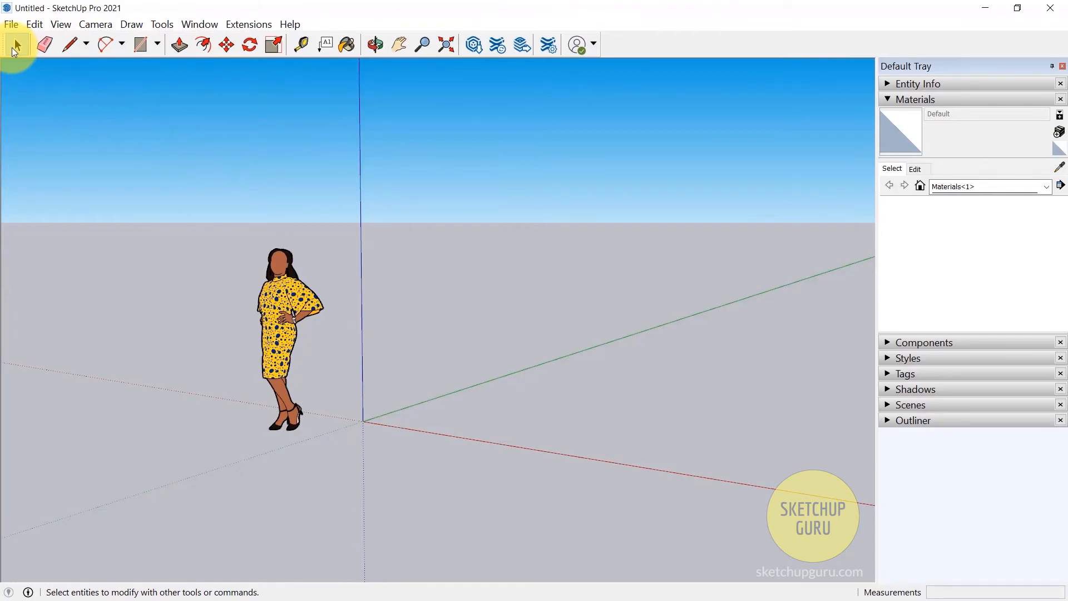
mouse_move(105, 43)
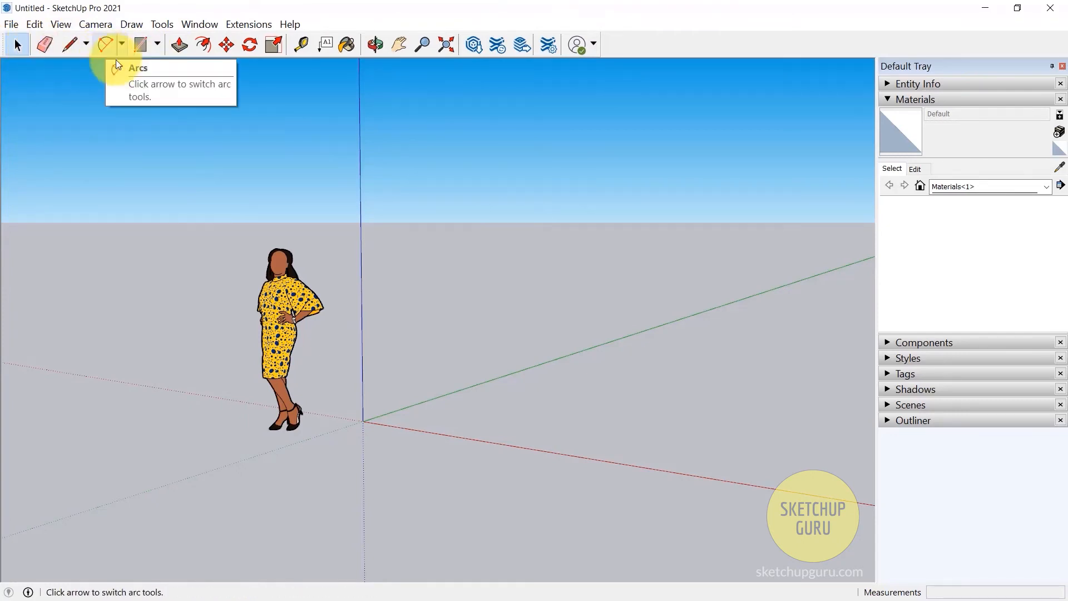
mouse_move(317, 70)
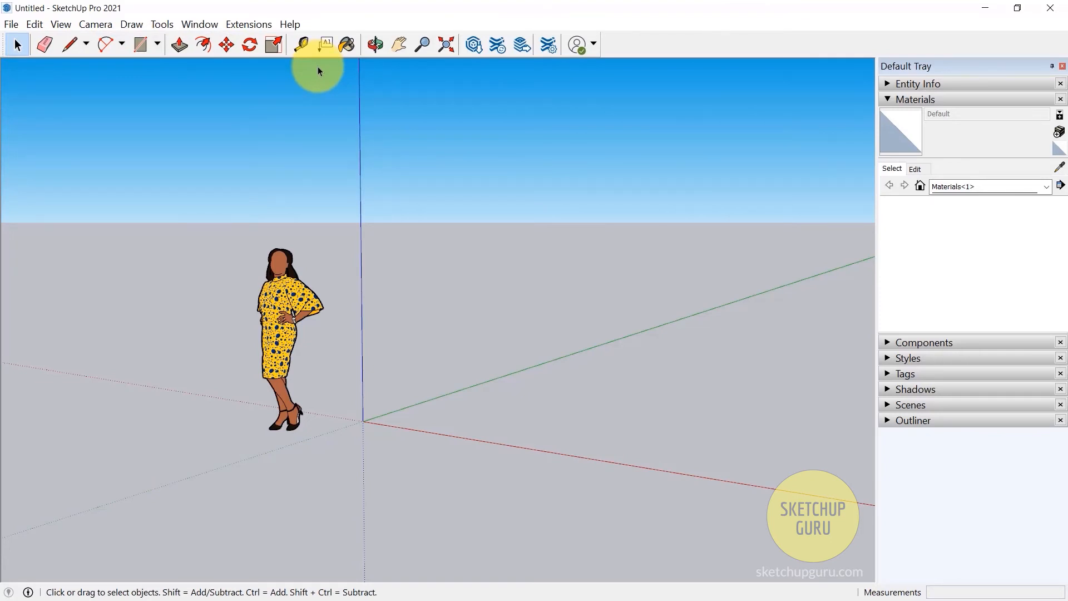
mouse_move(125, 564)
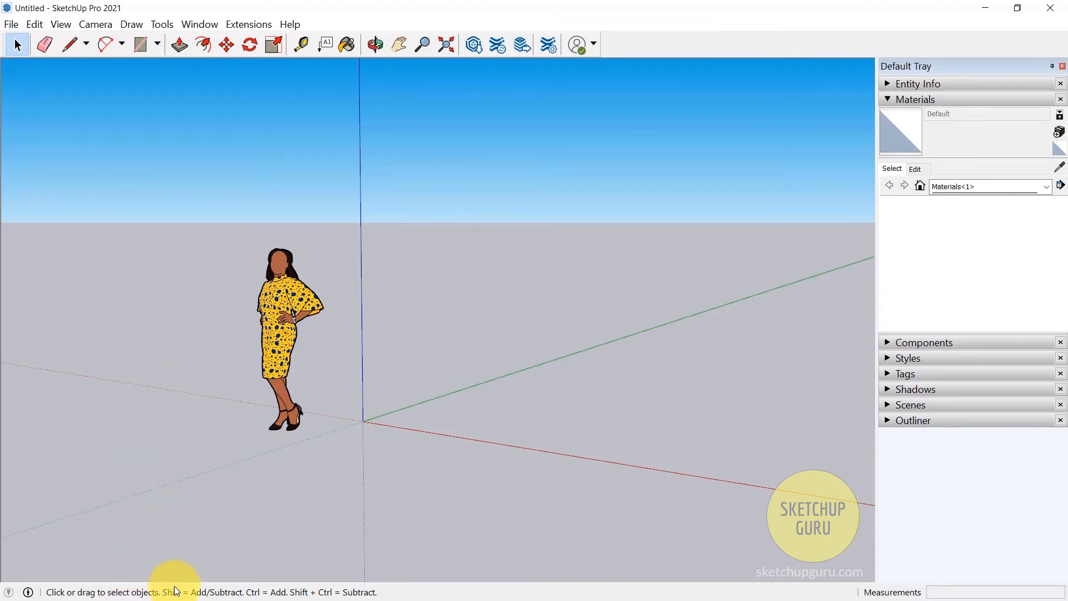
mouse_move(190, 596)
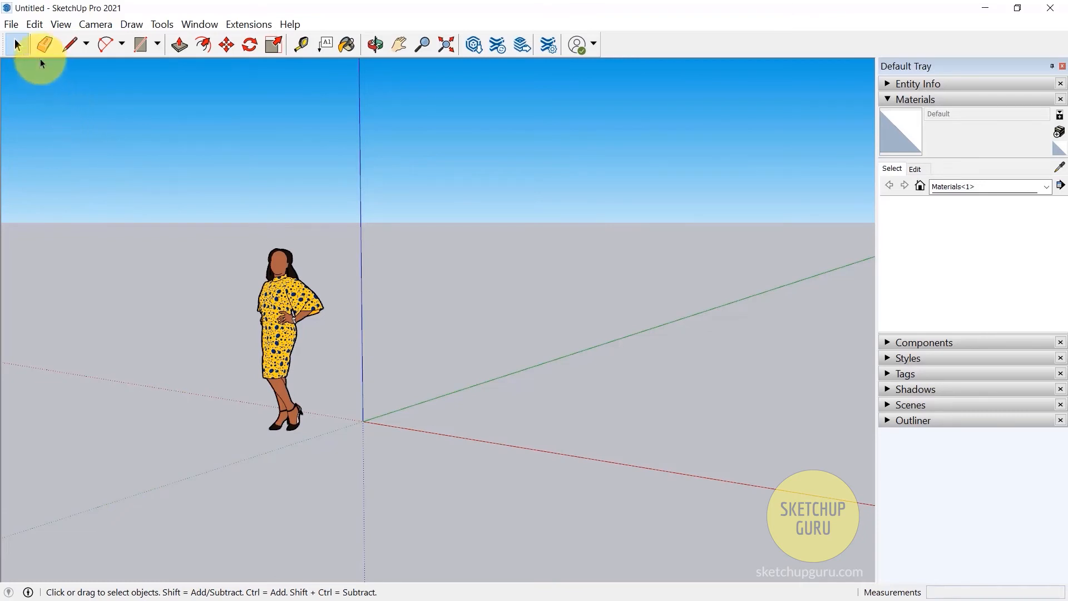
Activate the Eraser tool from the Getting Started toolbar.
click(45, 44)
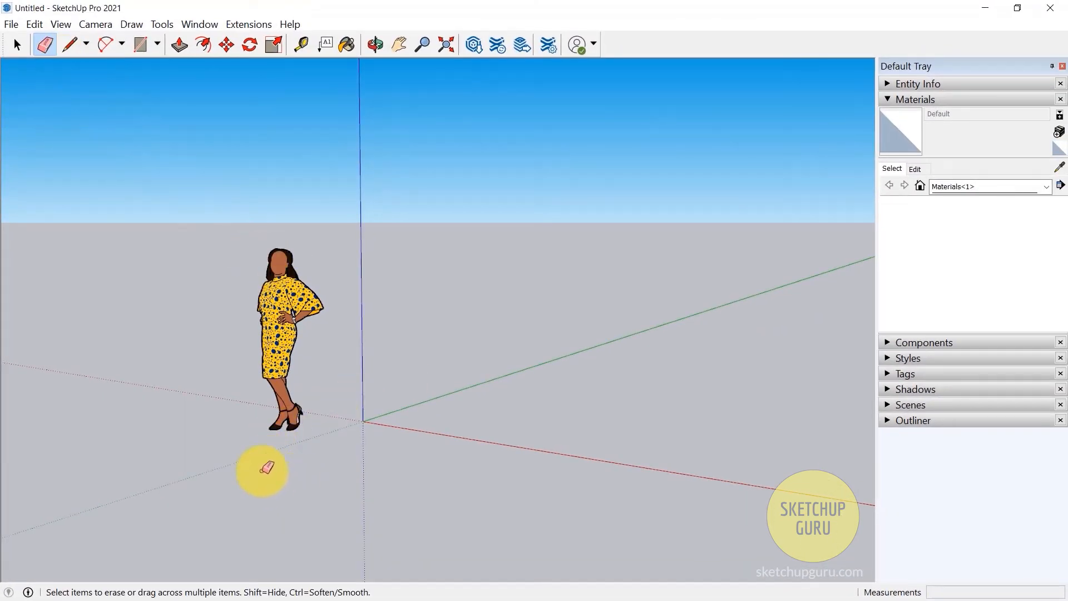
mouse_move(389, 333)
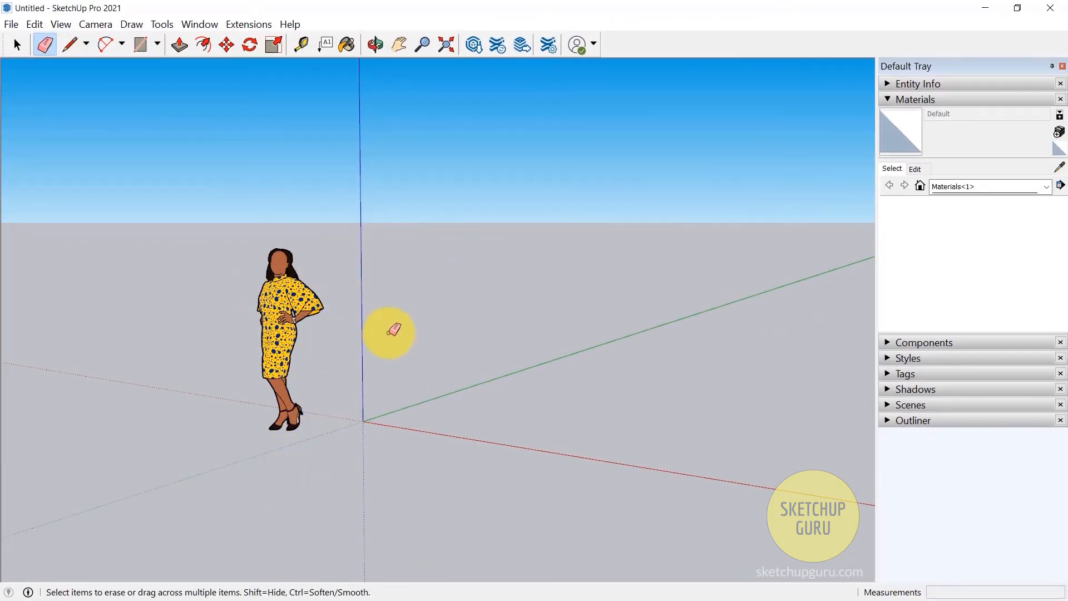
mouse_move(228, 572)
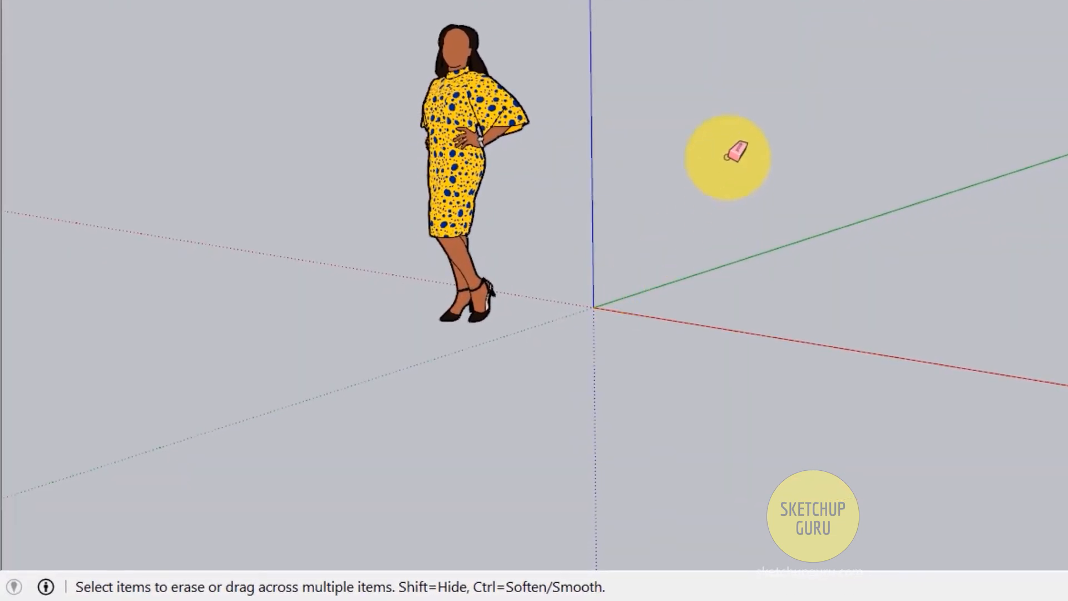
mouse_move(420, 347)
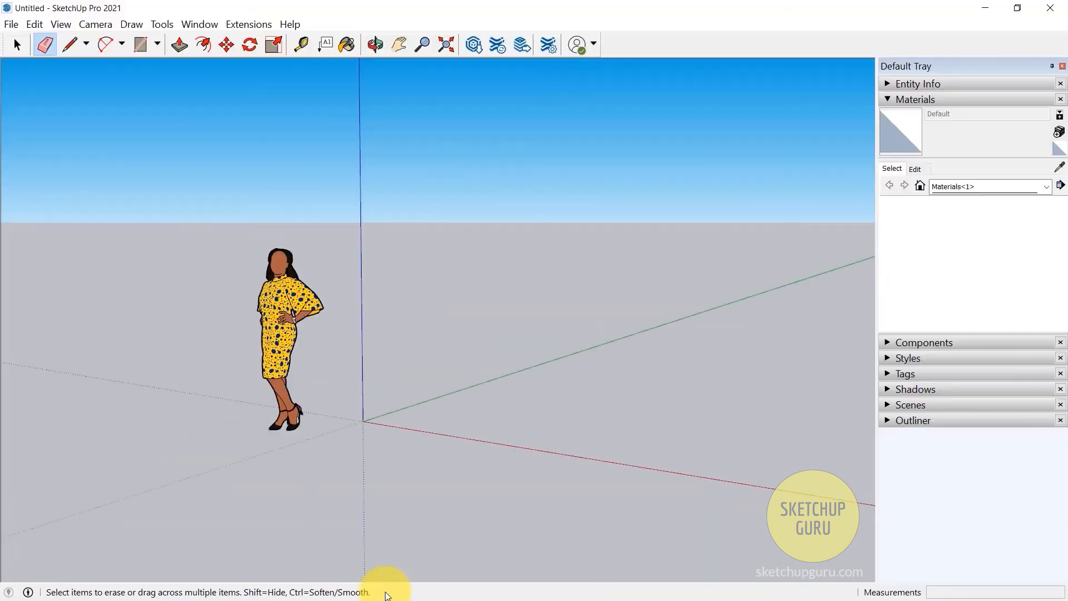
mouse_move(423, 474)
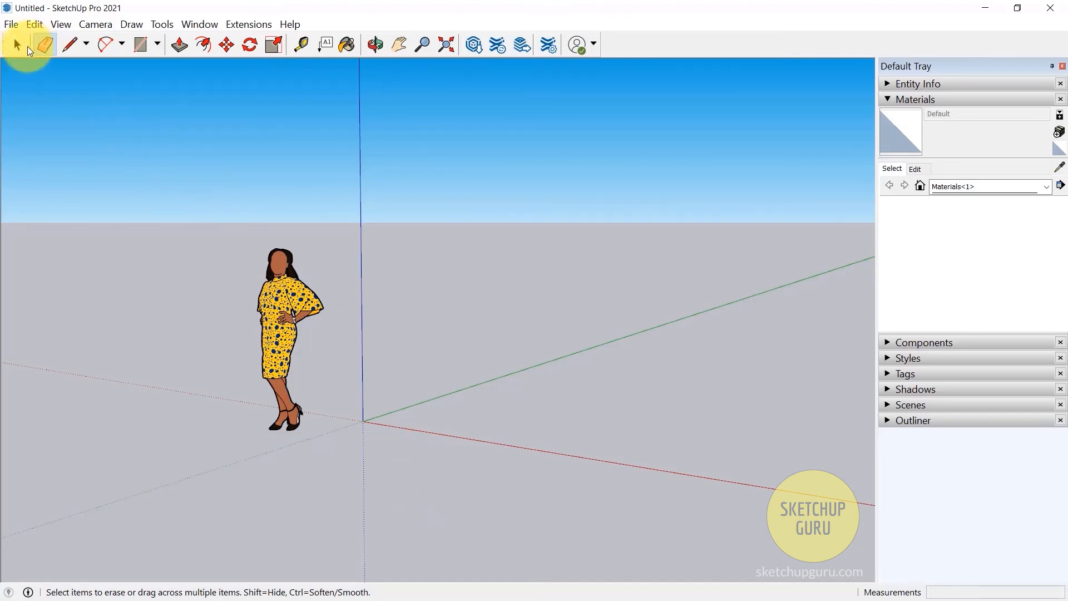
Switch back to the Select tool and activate the Measurements box in the status bar.
click(17, 43)
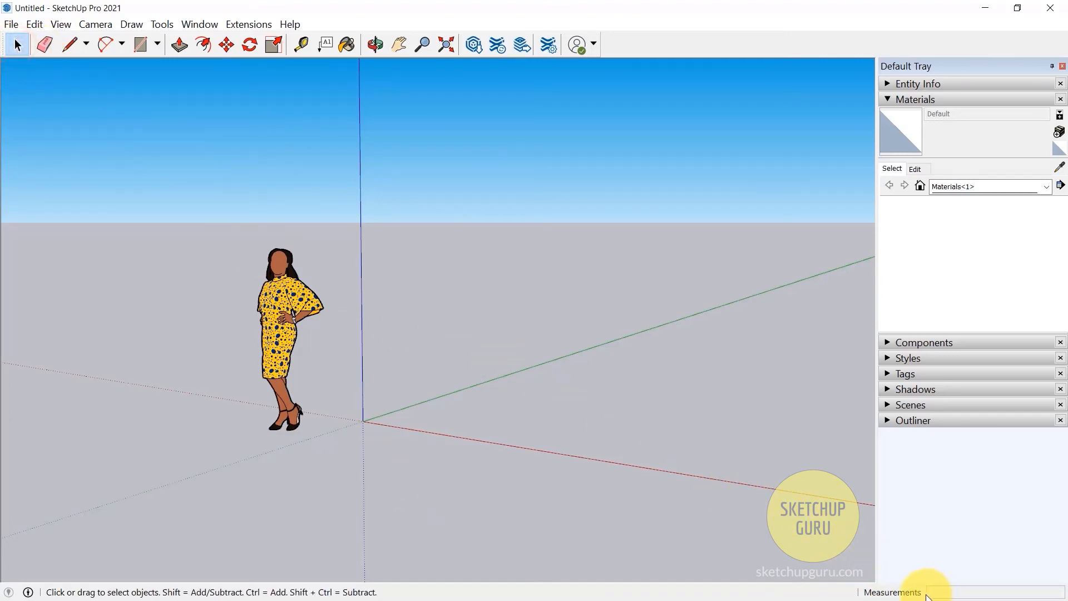
mouse_move(705, 426)
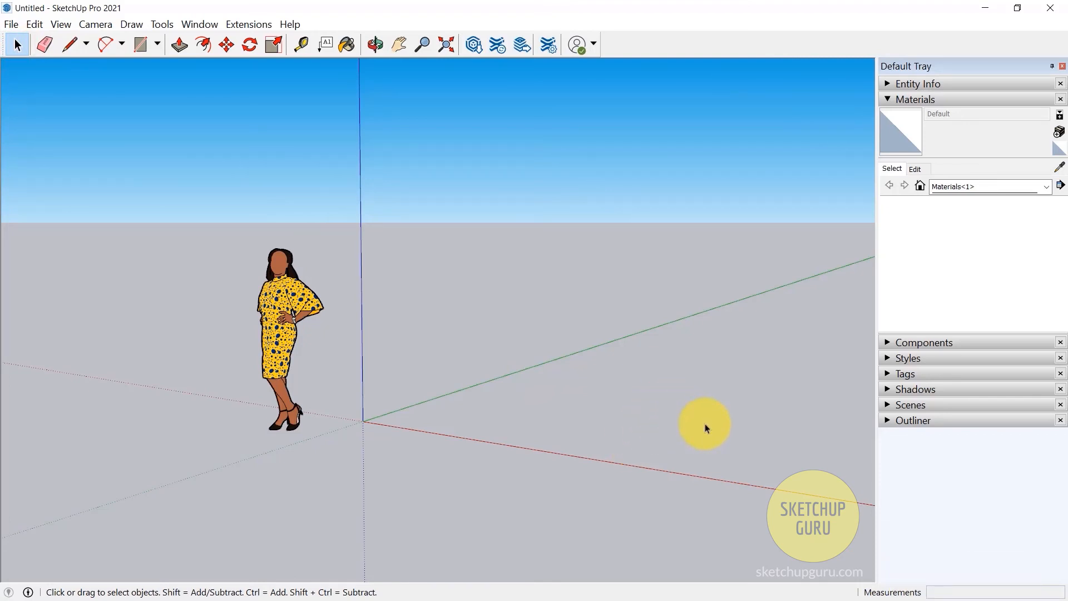
mouse_move(944, 593)
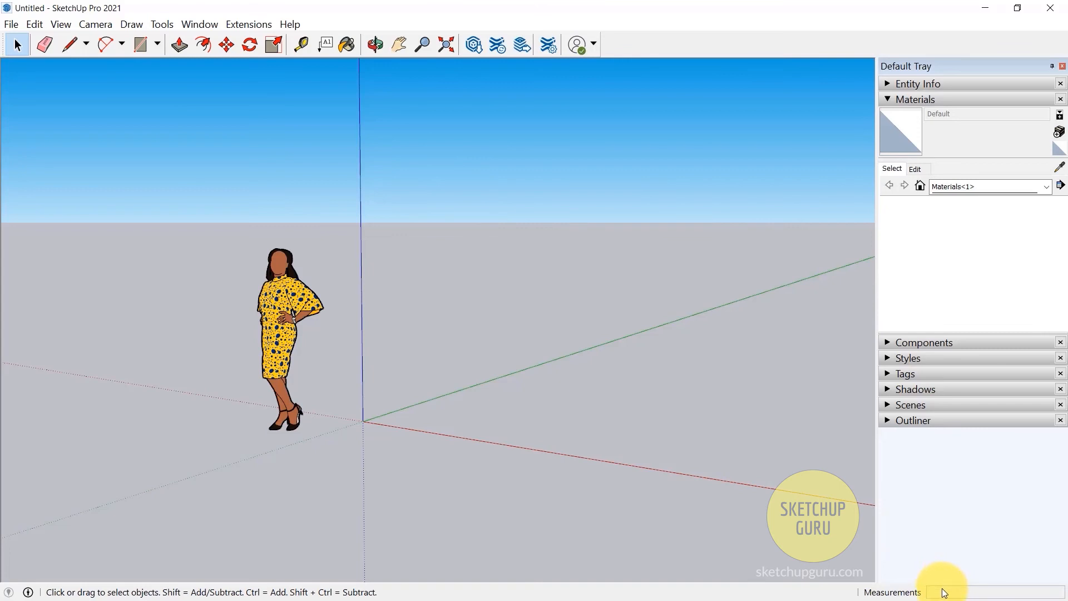
double_click(942, 592)
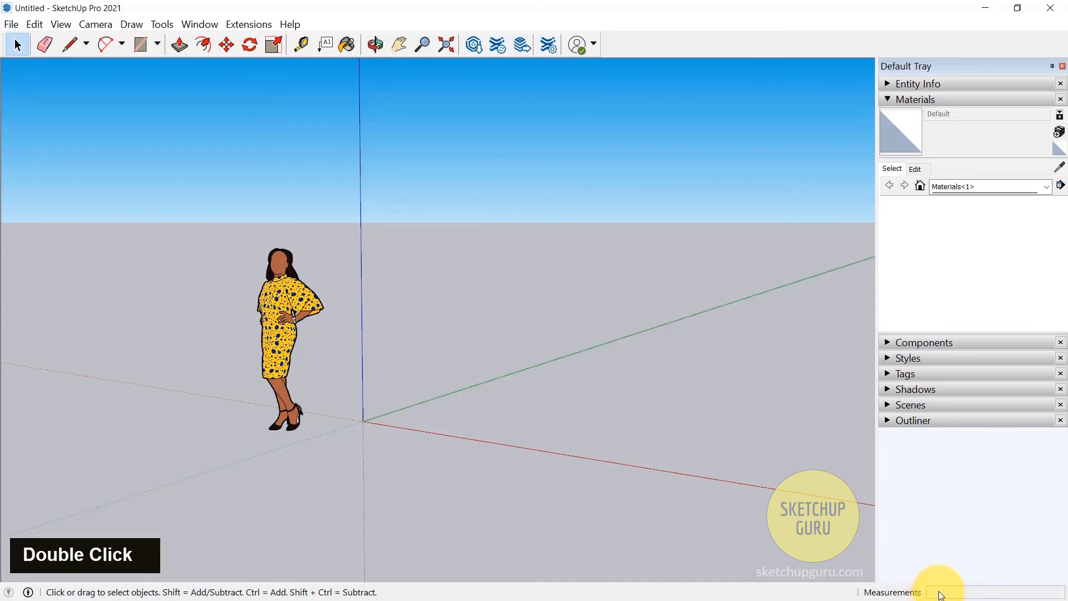
mouse_move(592, 253)
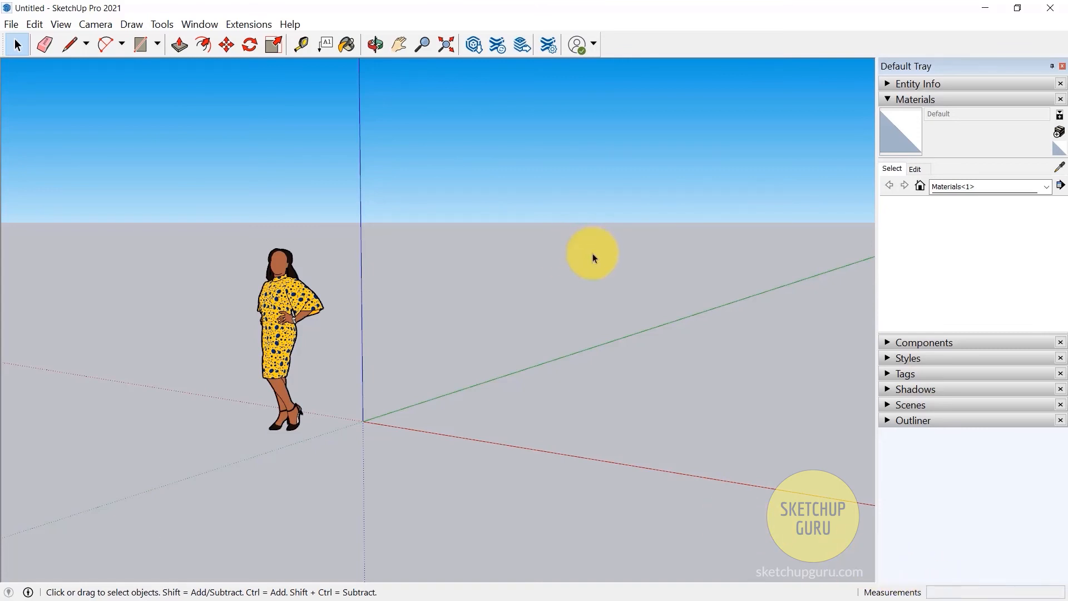
mouse_move(581, 264)
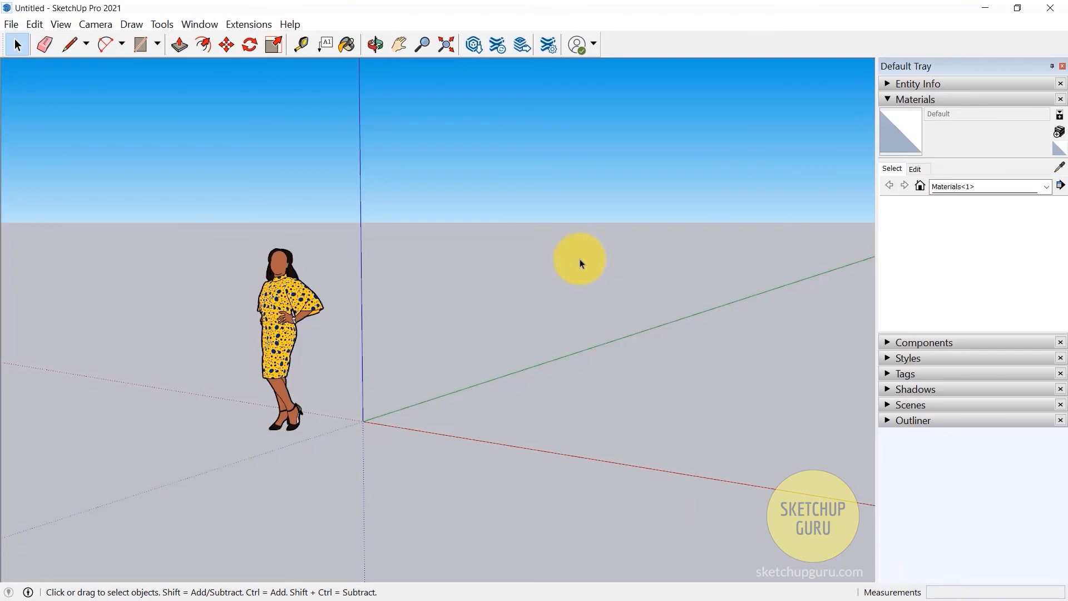
mouse_move(935, 544)
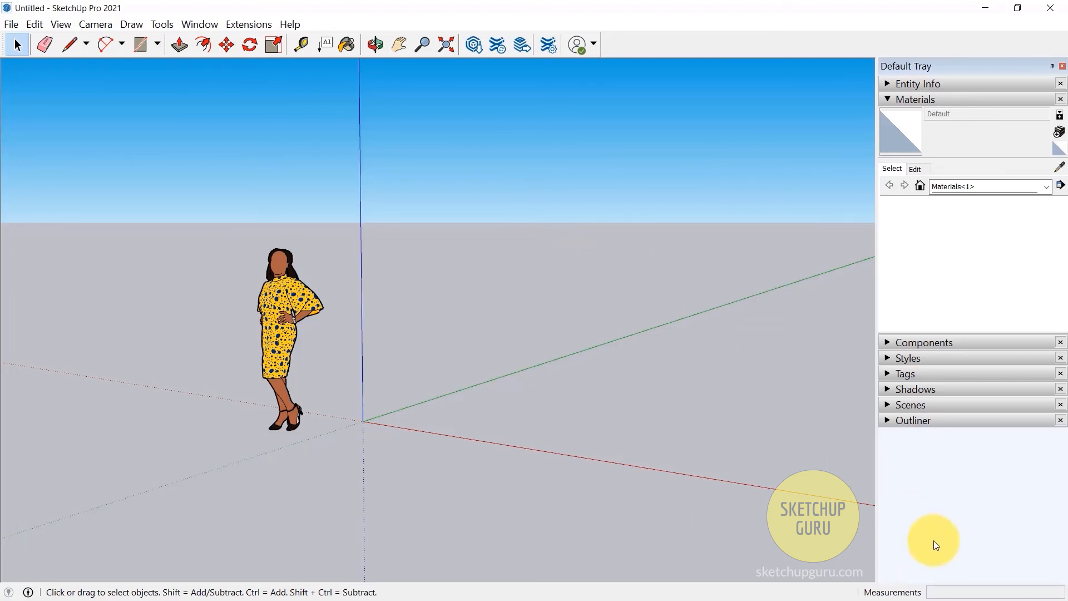
mouse_move(560, 417)
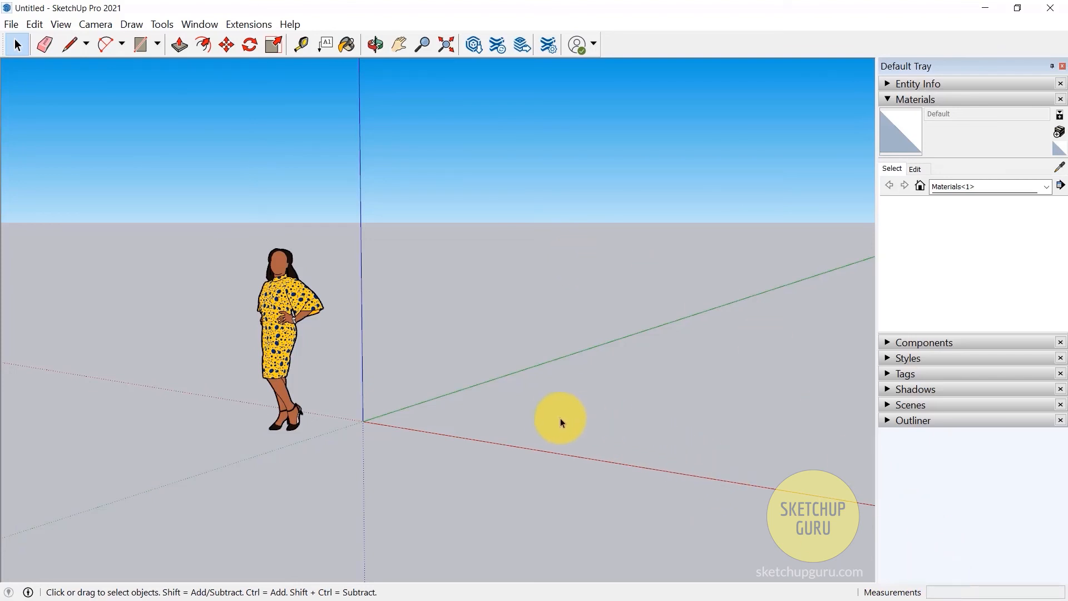
key(r)
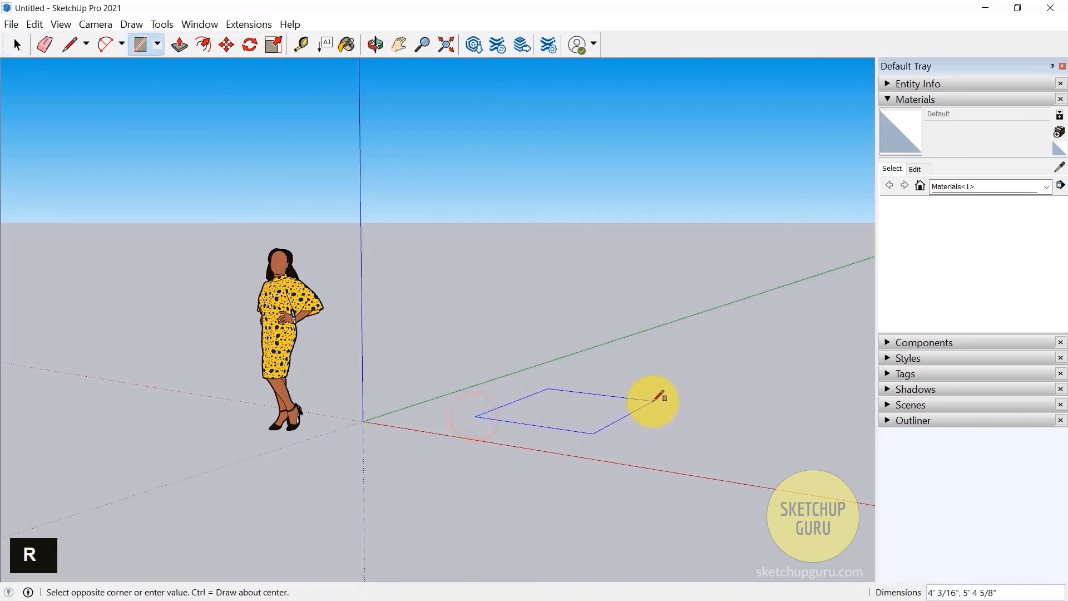
text(1',5)
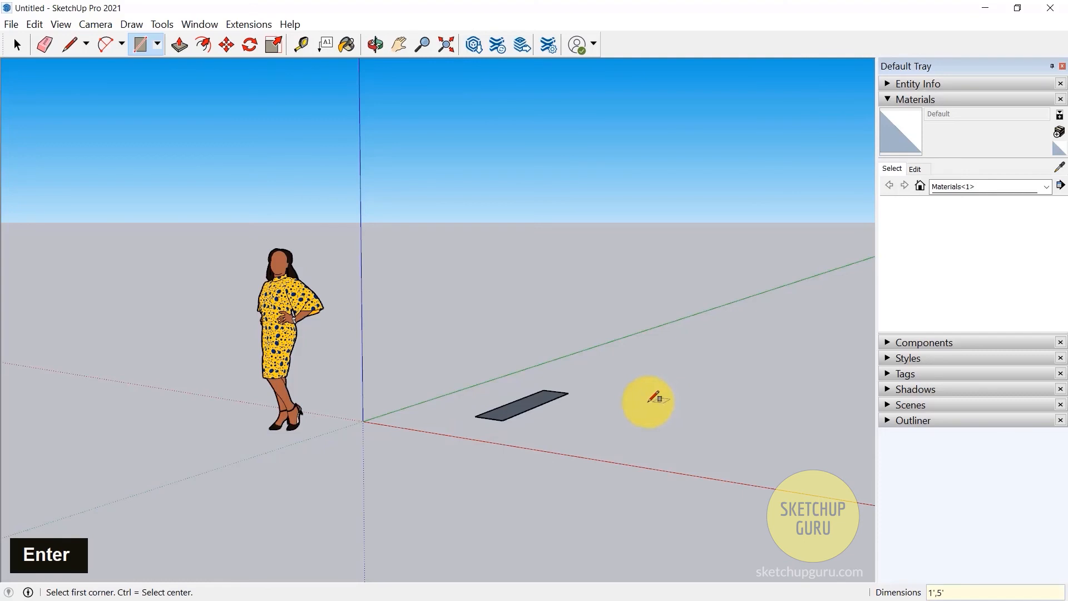
mouse_move(504, 423)
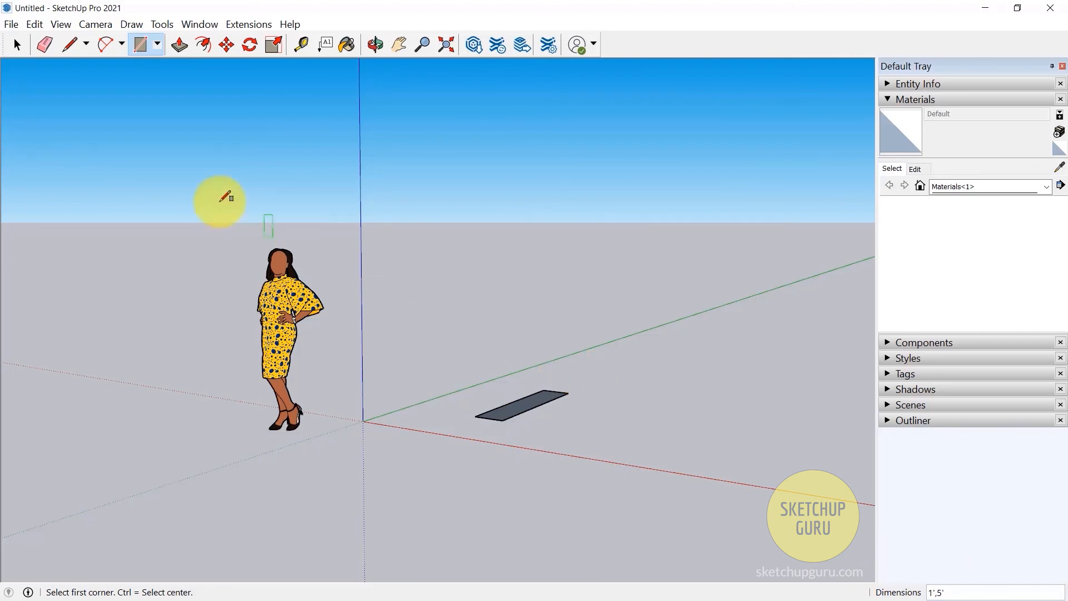
click(16, 44)
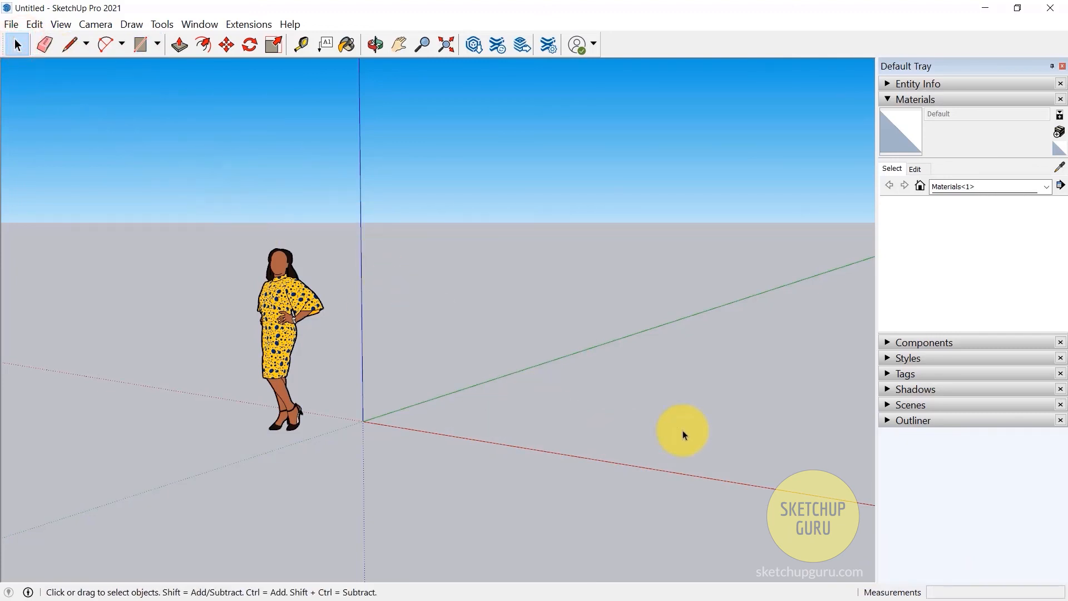
mouse_move(693, 430)
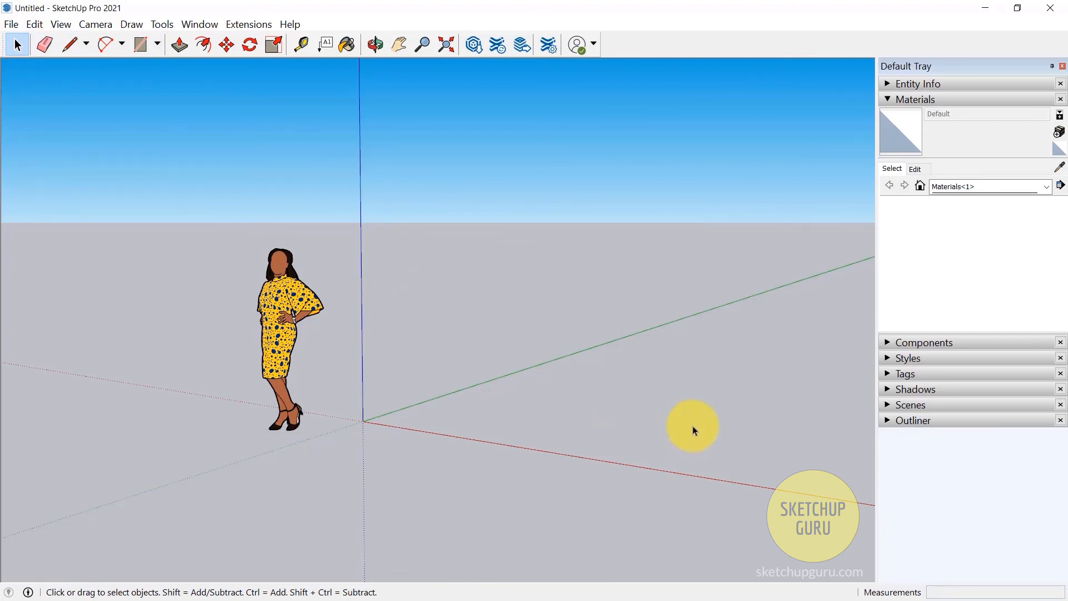
mouse_move(726, 408)
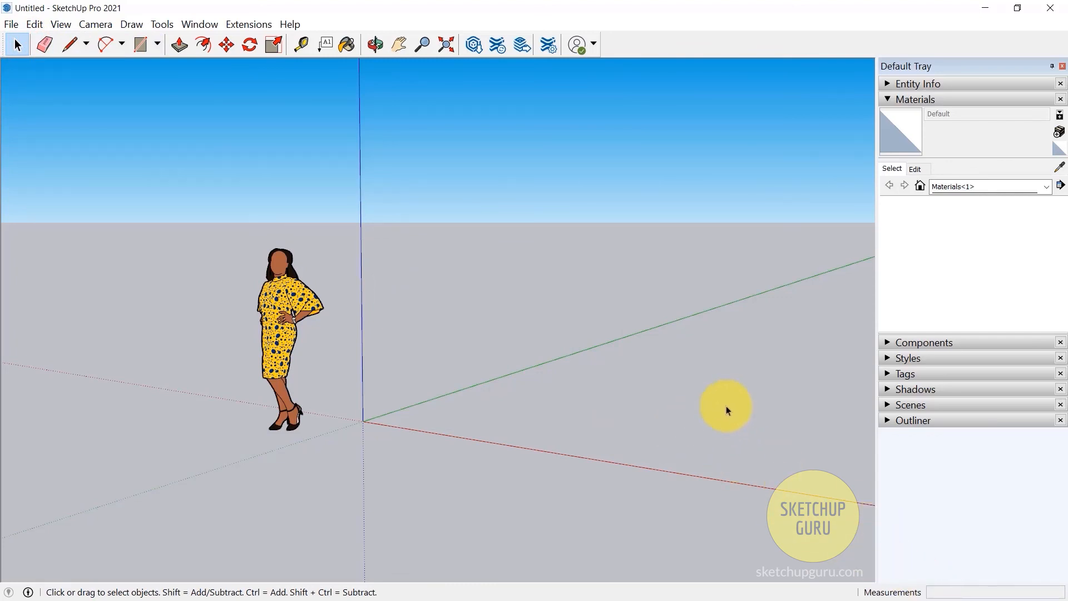
mouse_move(648, 423)
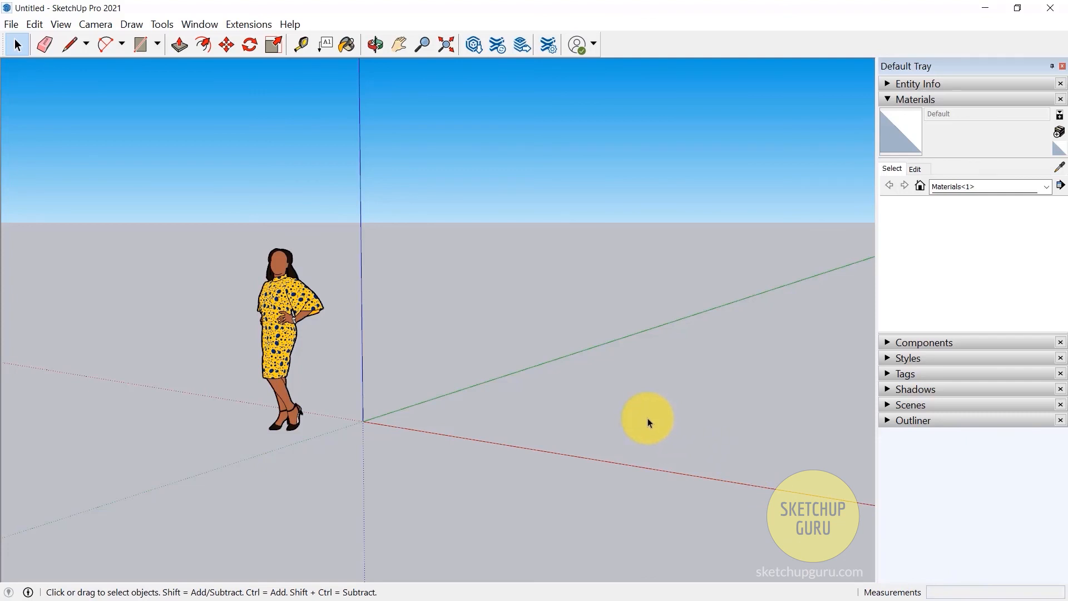
mouse_move(372, 382)
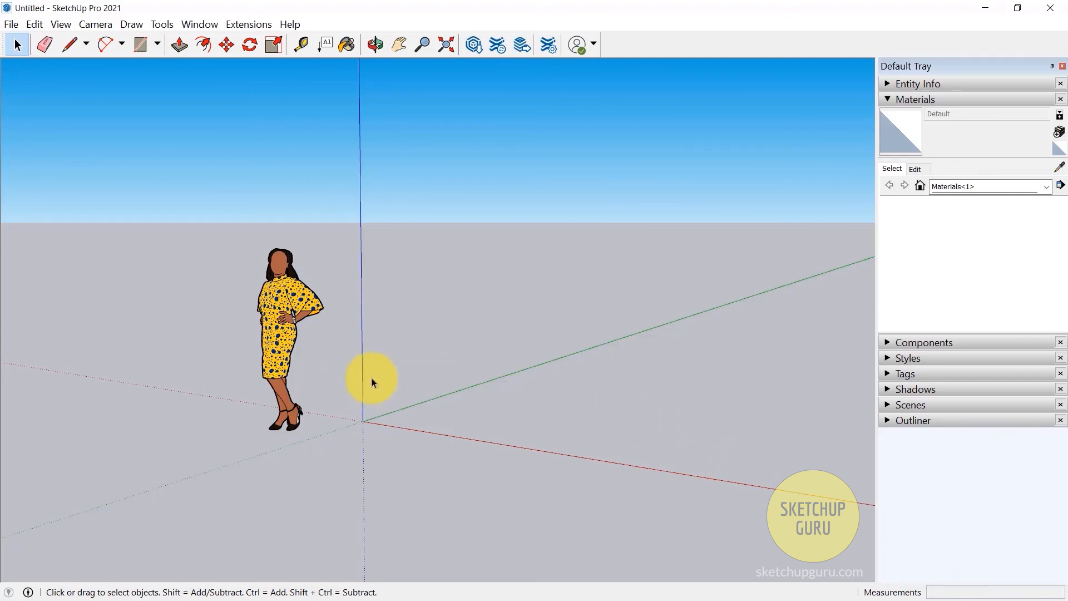
mouse_move(410, 391)
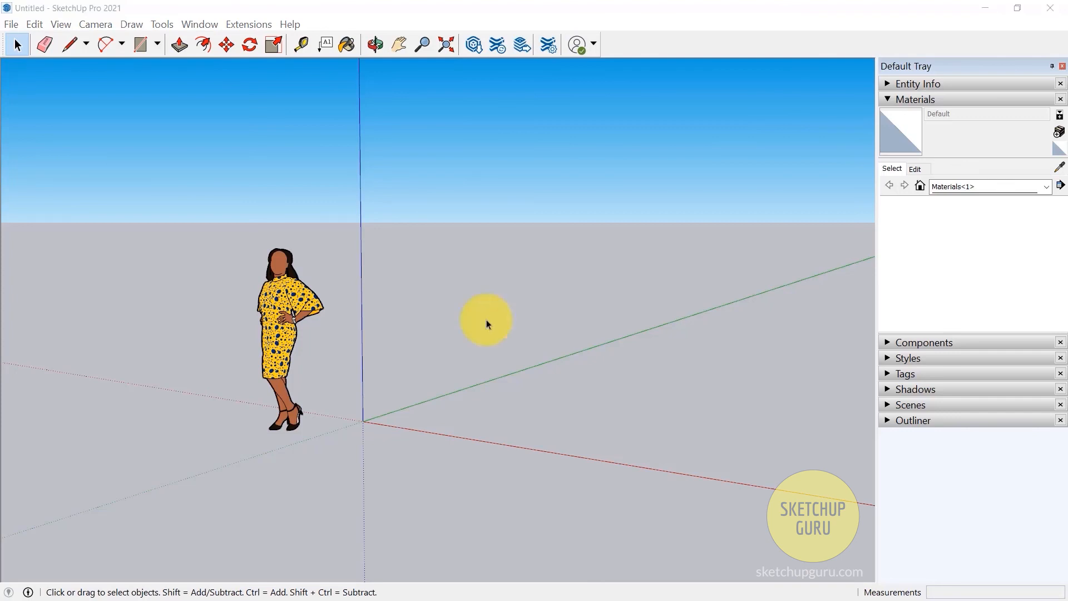
mouse_move(293, 72)
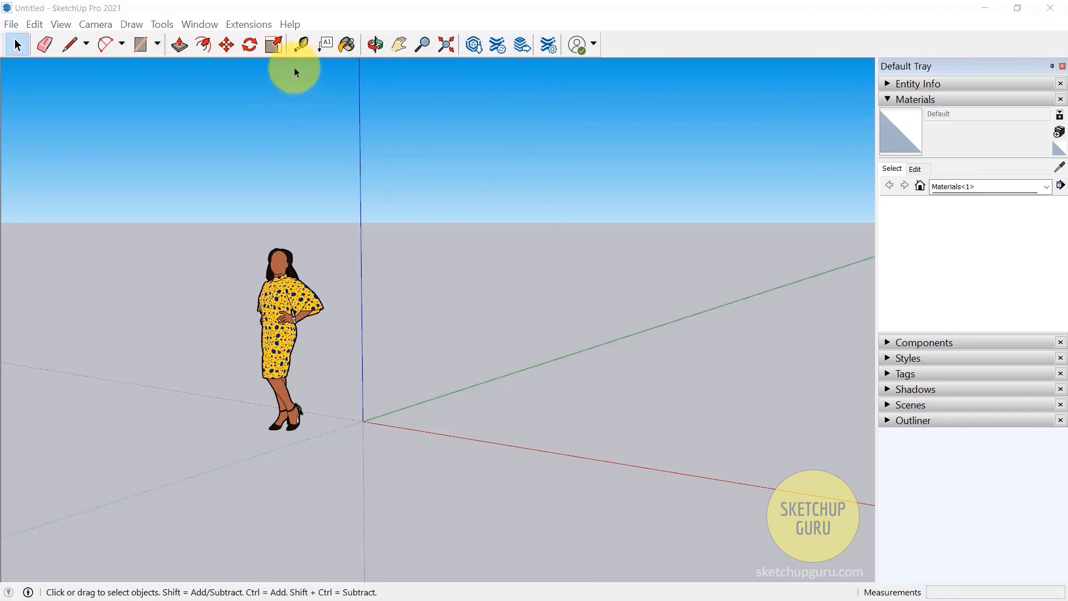
mouse_move(509, 281)
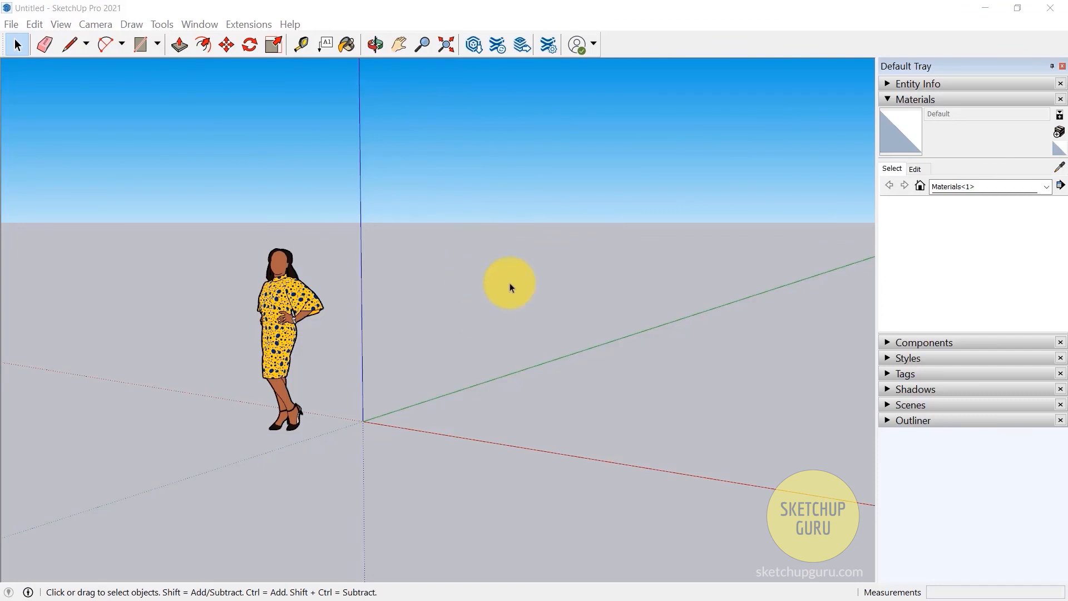
mouse_move(512, 300)
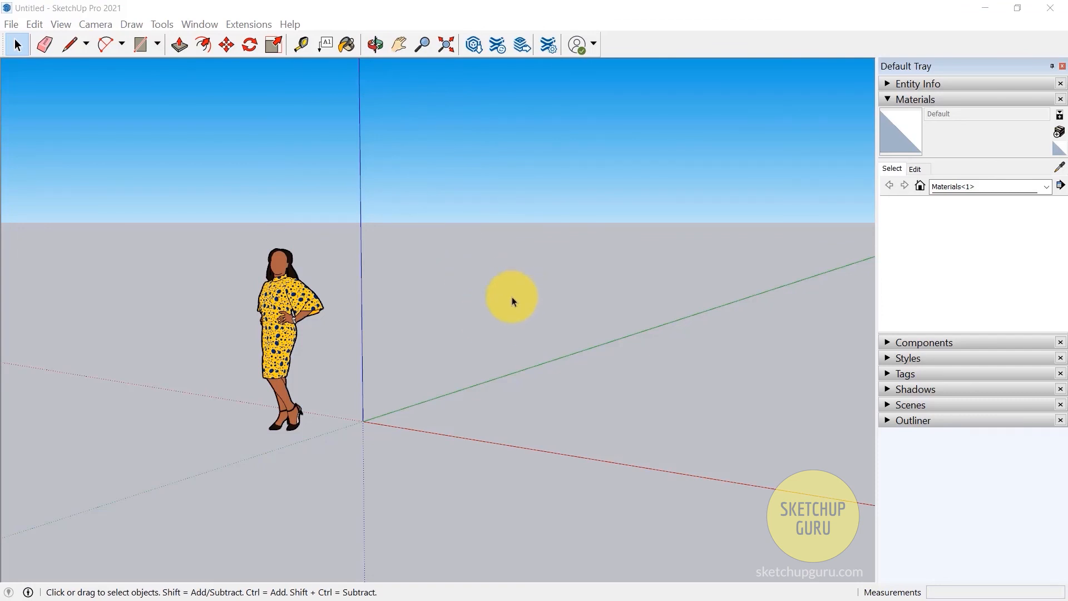
mouse_move(521, 376)
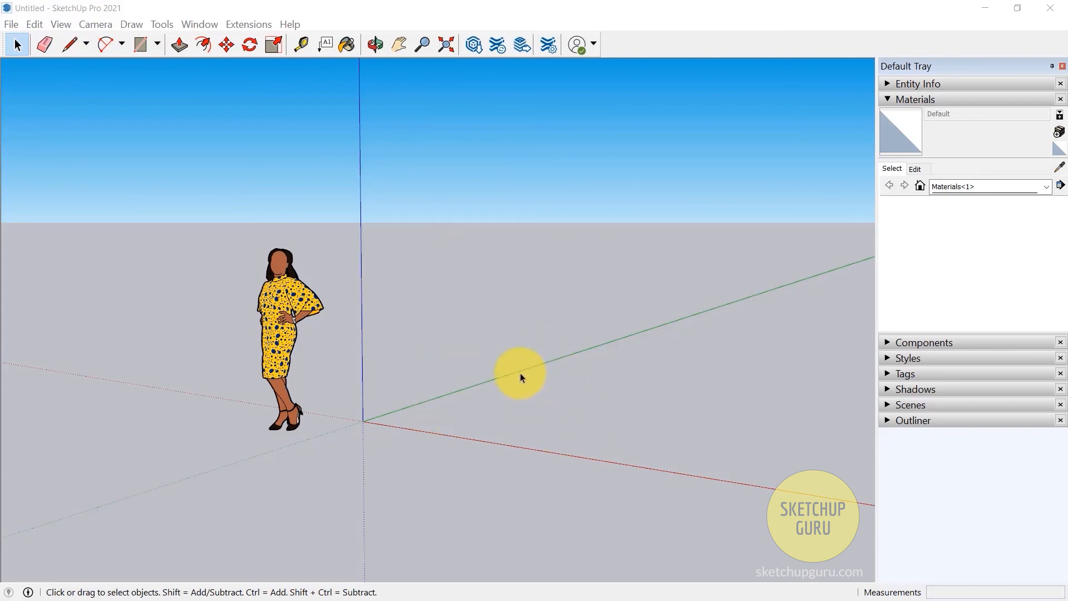
mouse_move(431, 332)
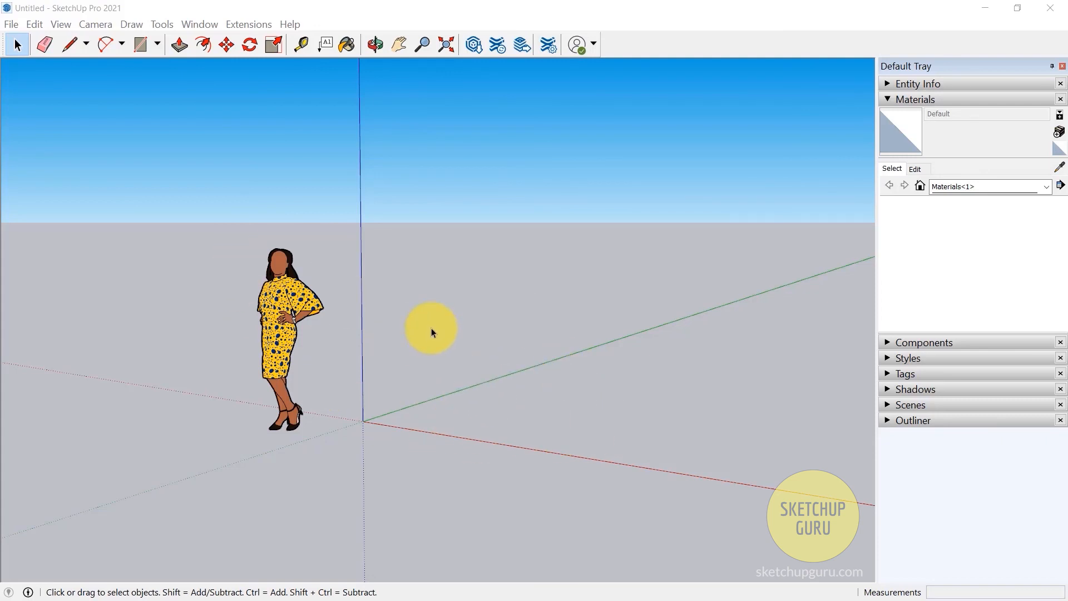
mouse_move(465, 300)
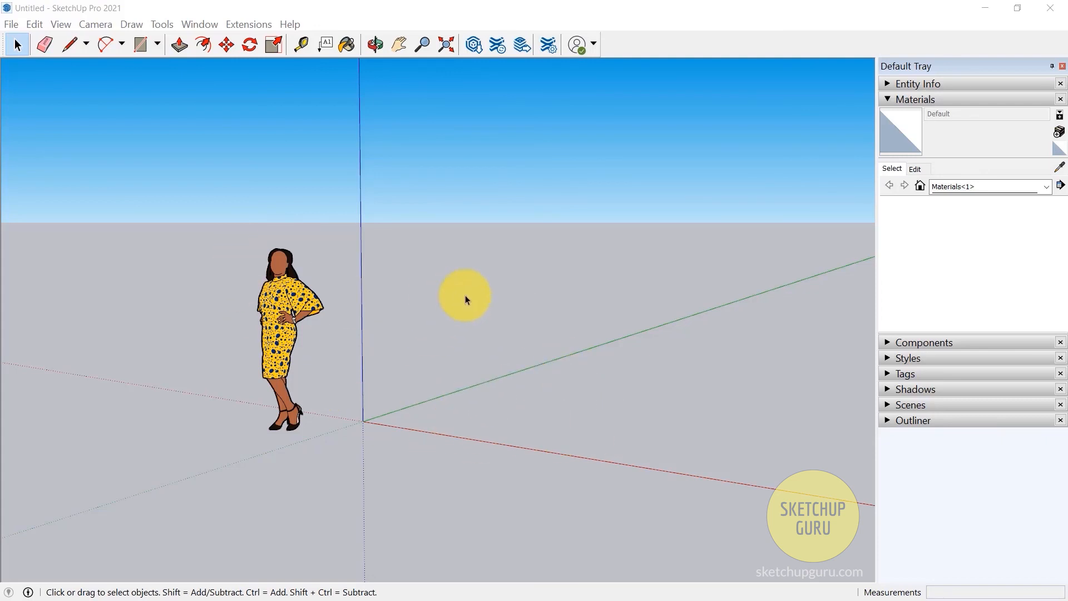
mouse_move(549, 301)
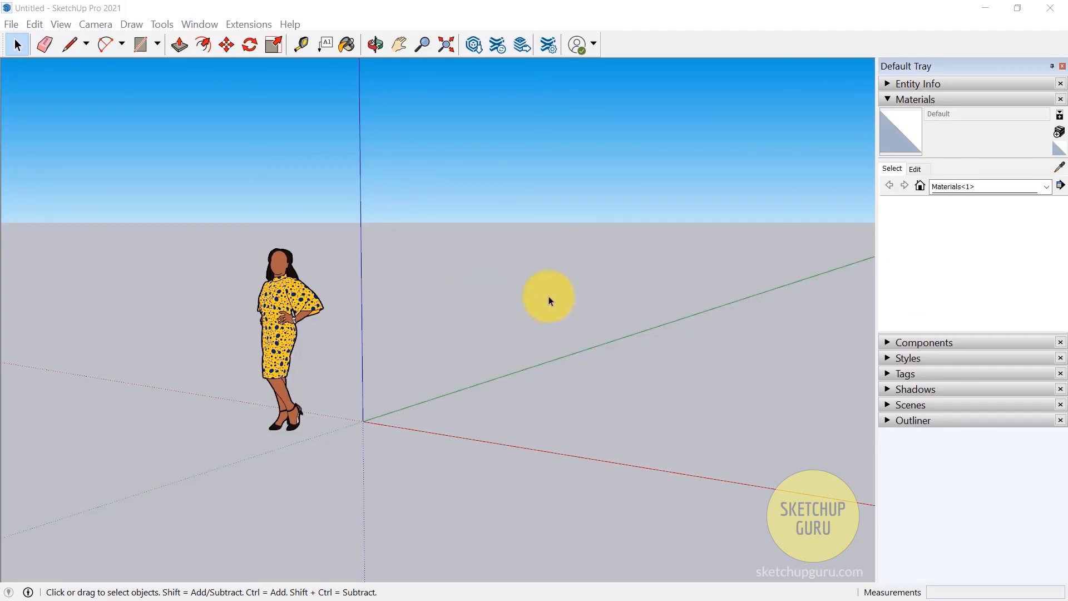